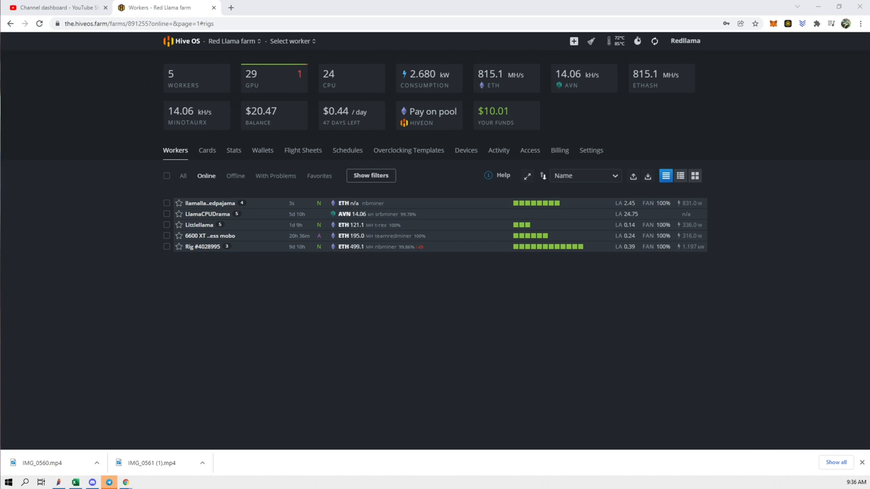
Load alephium.org in a new browser tab and advance the homepage carousel to its second slide.
{"action": "left_click", "coordinate": [339, 7]}
{"action": "type", "text": "alephium.org"}
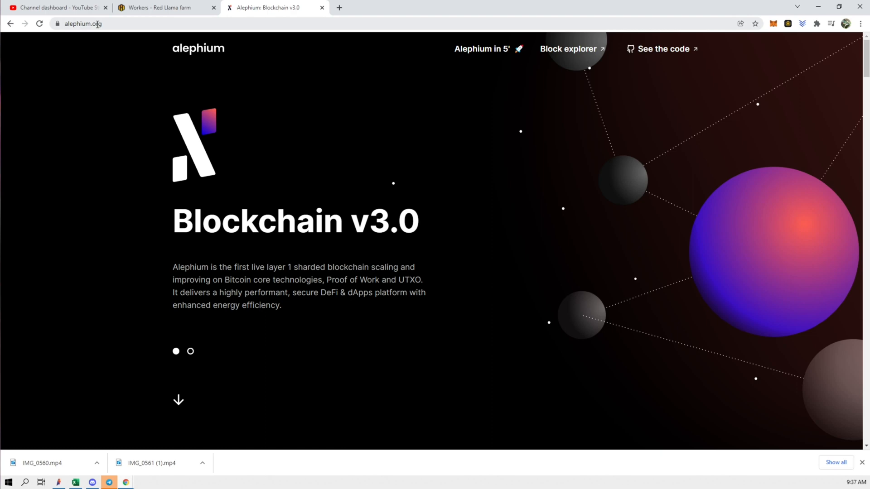
{"action": "mouse_move", "coordinate": [624, 100]}
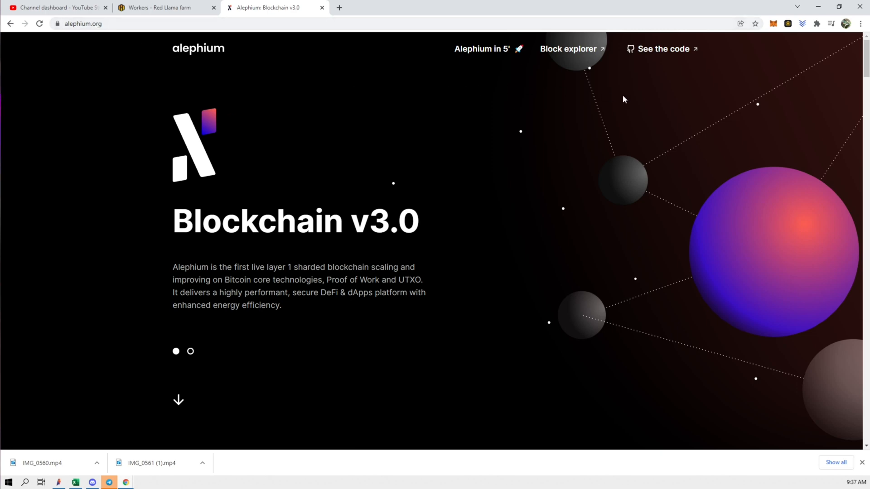
{"action": "mouse_move", "coordinate": [531, 225]}
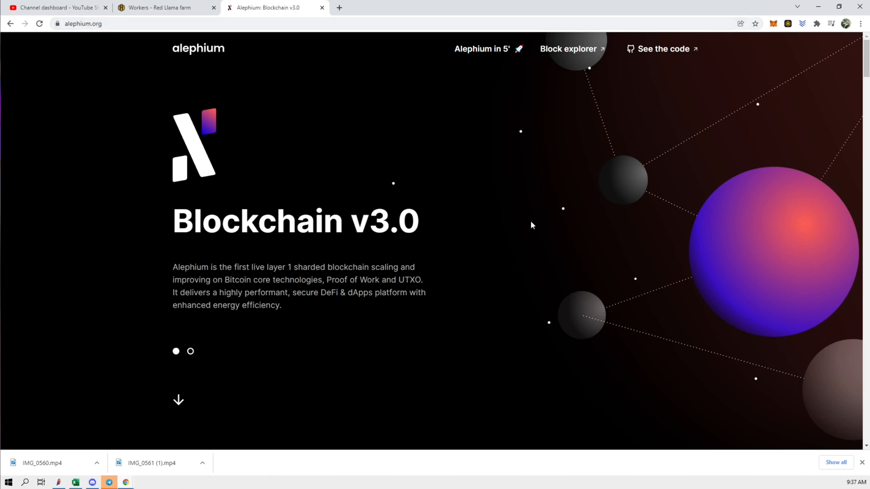
{"action": "left_click", "coordinate": [190, 351]}
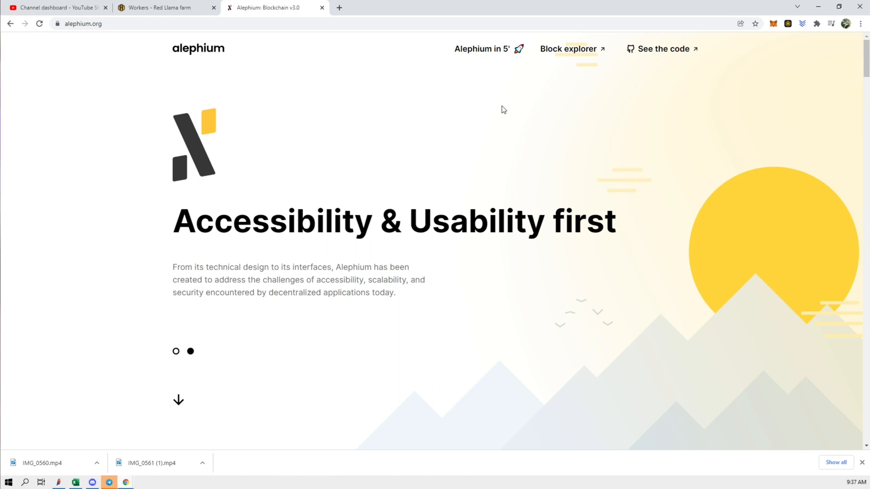
Check the farm's Wallets page for the saved ALPH wallet, then go back to the Workers list.
{"action": "left_click", "coordinate": [162, 7]}
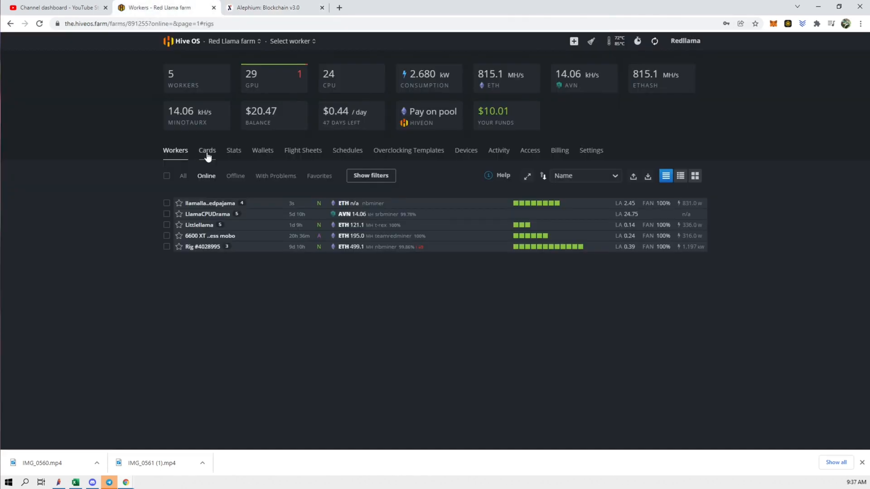
{"action": "mouse_move", "coordinate": [263, 149]}
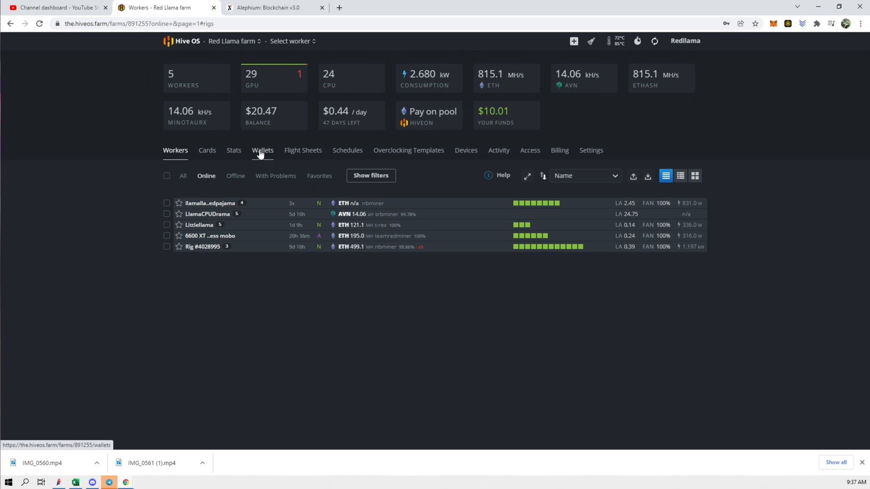
{"action": "left_click", "coordinate": [262, 150]}
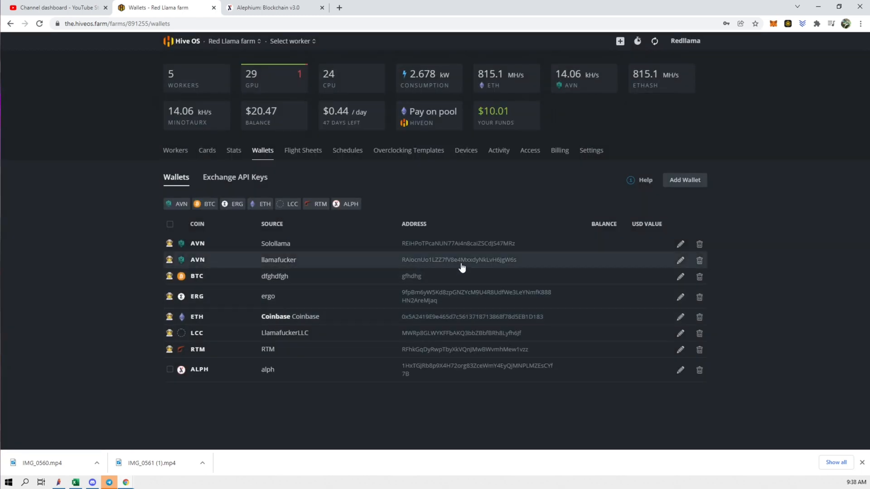
{"action": "left_click", "coordinate": [175, 149]}
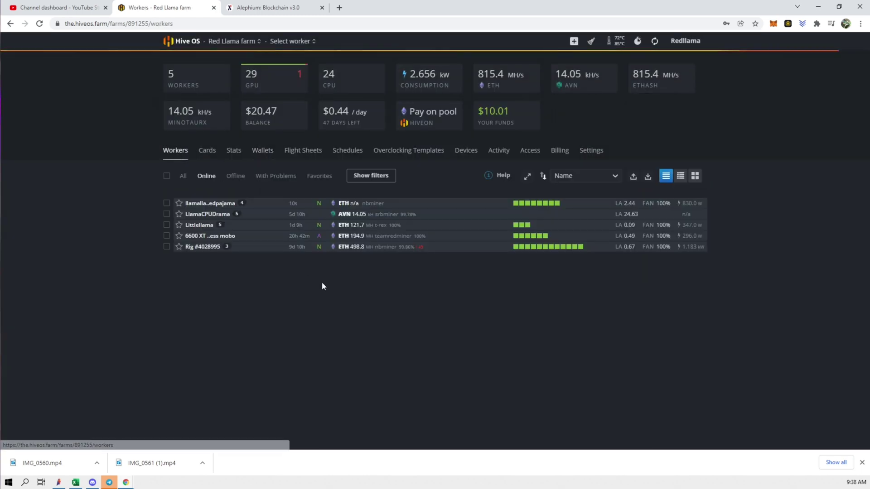
{"action": "mouse_move", "coordinate": [246, 234]}
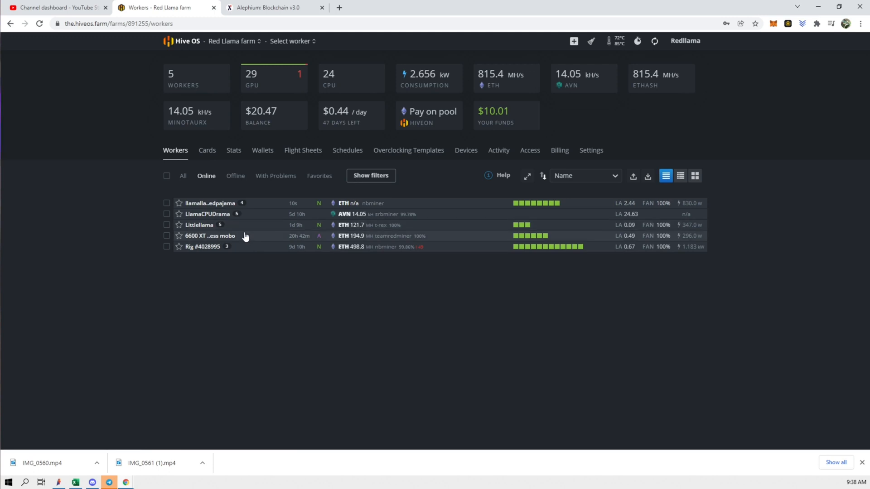
{"action": "mouse_move", "coordinate": [199, 224]}
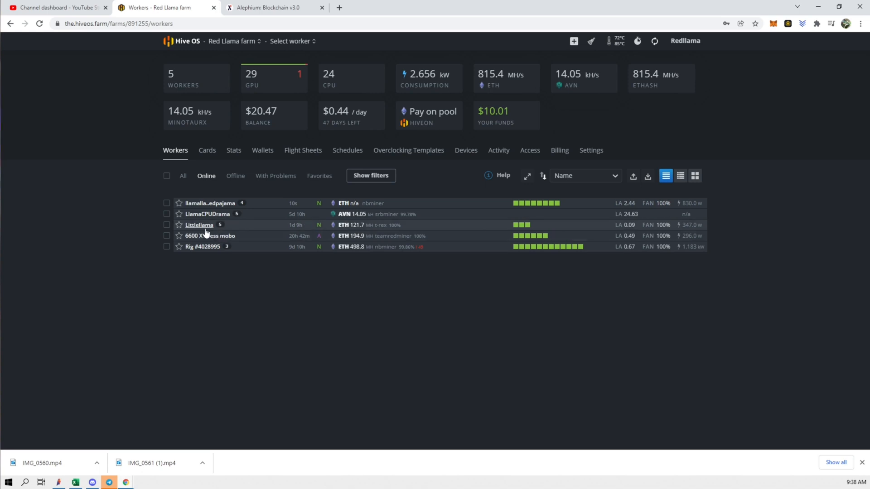
Bring up Littlellama's active ETH ethermine T-Rex flight sheet in the editor, down to the dual coin fields.
{"action": "left_click", "coordinate": [198, 225]}
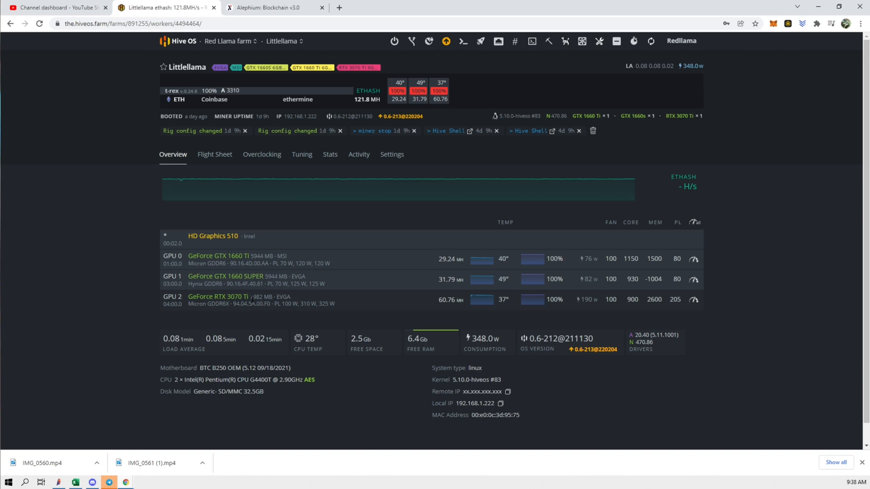
{"action": "mouse_move", "coordinate": [472, 310]}
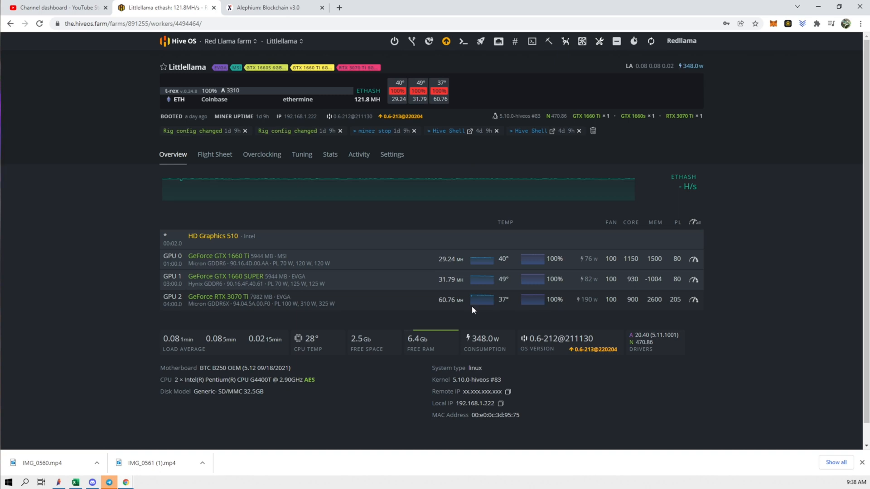
{"action": "mouse_move", "coordinate": [216, 159]}
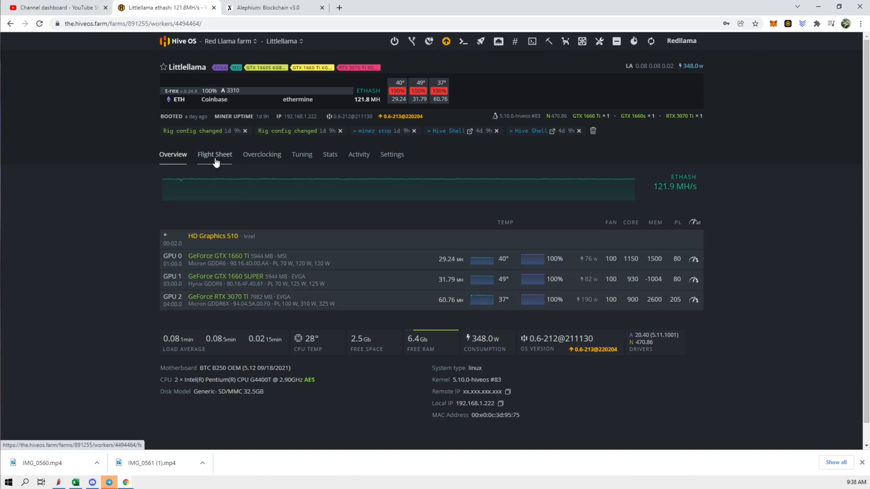
{"action": "left_click", "coordinate": [215, 154]}
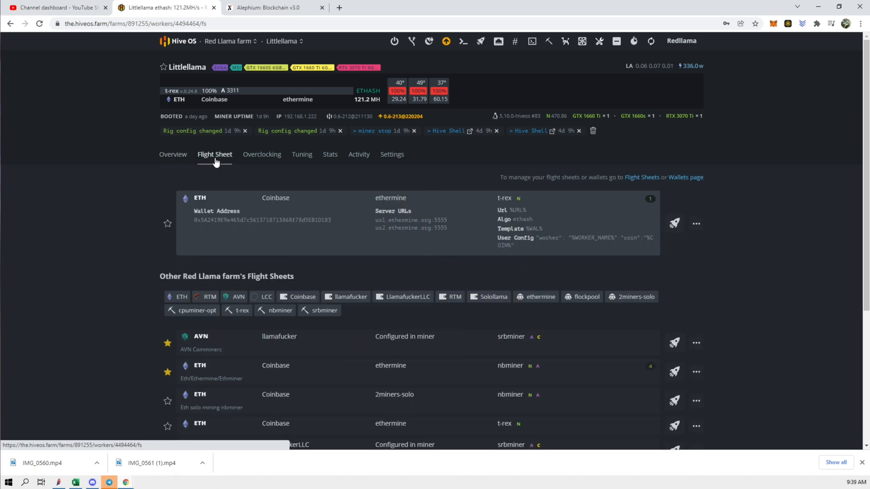
{"action": "scroll", "scroll_direction": "down", "scroll_amount": 3}
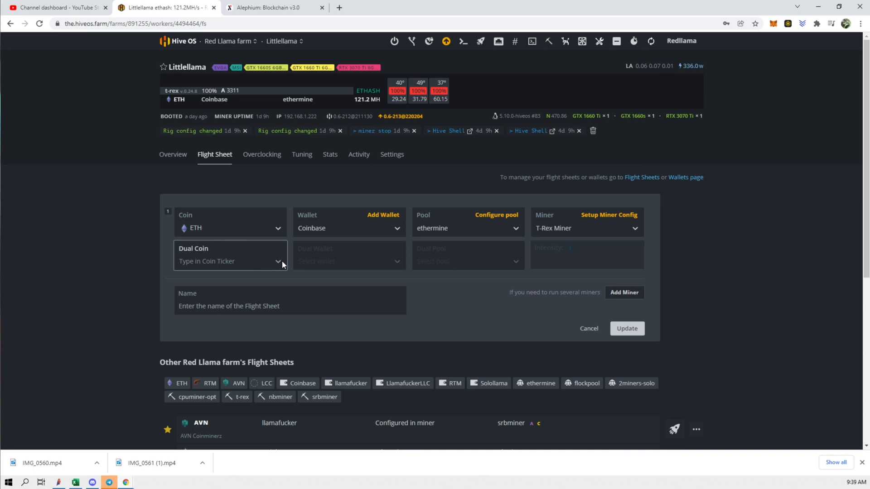
Add dual coin ALPH with the alph wallet on woolypooly (World Auto PPLNS) and update the flight sheet.
{"action": "left_click", "coordinate": [229, 261]}
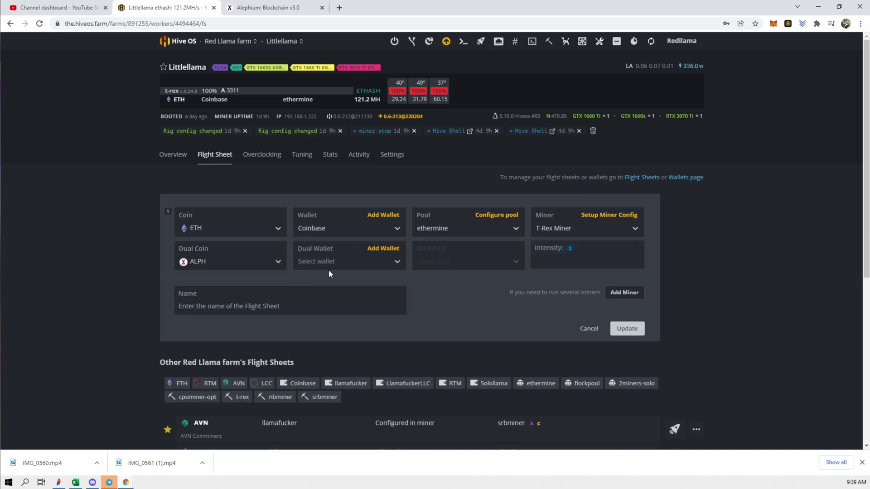
{"action": "left_click", "coordinate": [348, 261]}
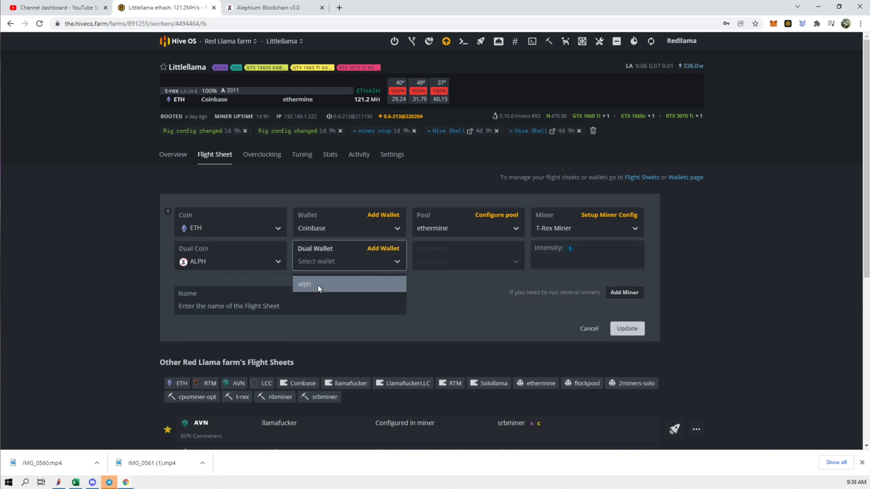
{"action": "left_click", "coordinate": [304, 284]}
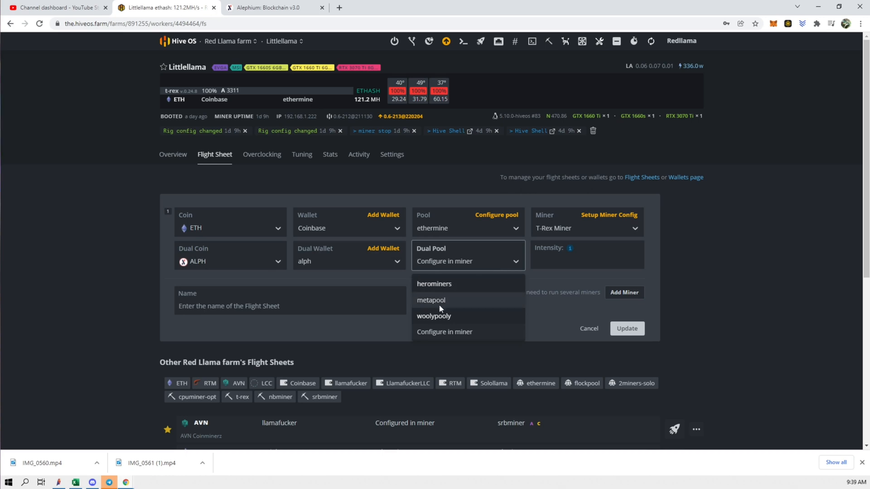
{"action": "left_click", "coordinate": [434, 315]}
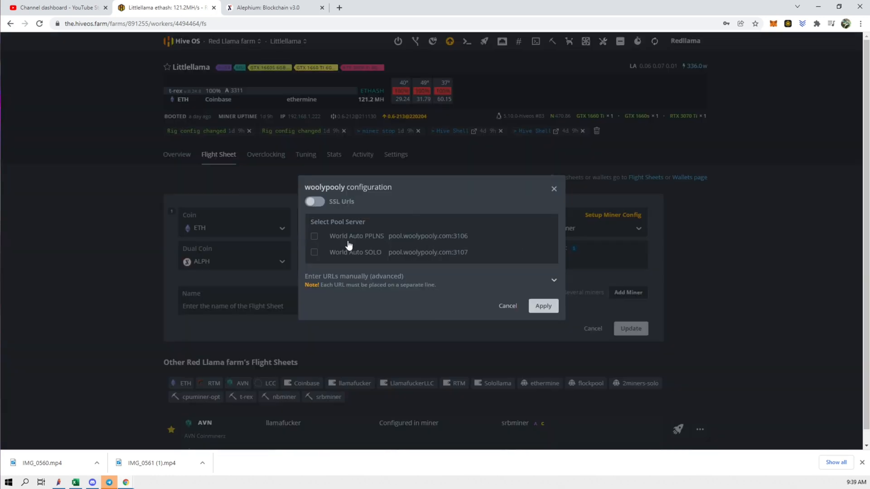
{"action": "left_click", "coordinate": [314, 236]}
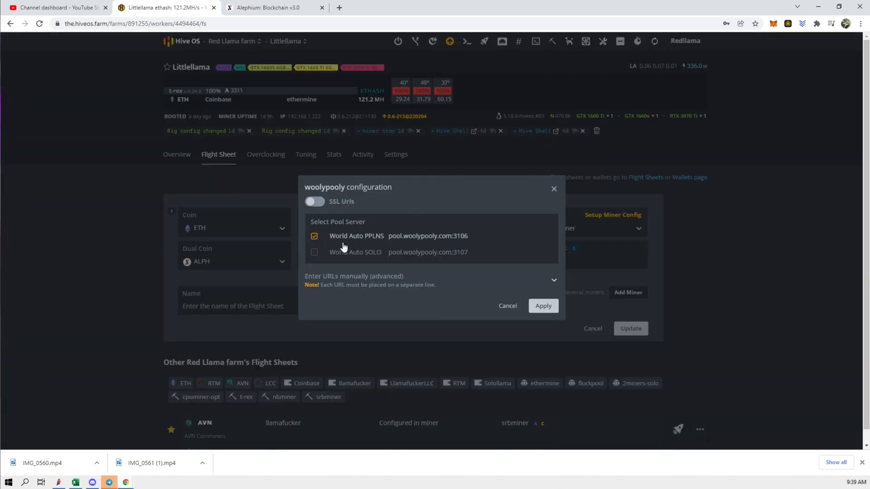
{"action": "left_click", "coordinate": [542, 305]}
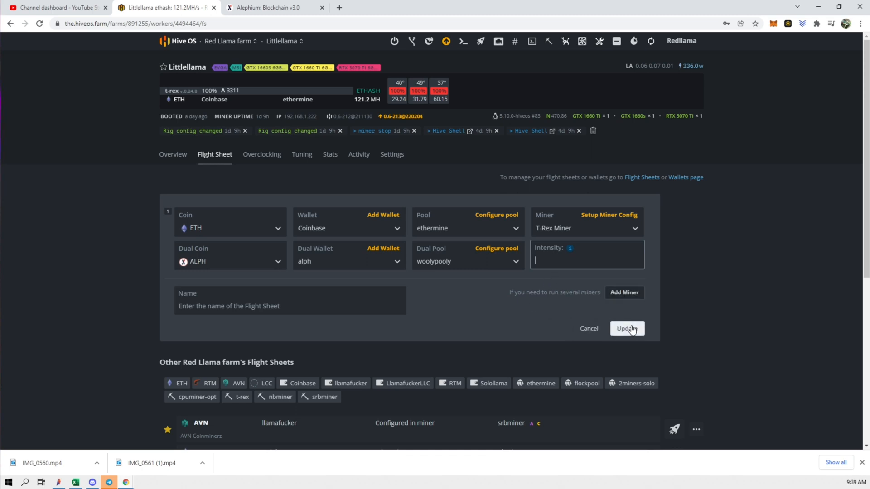
{"action": "mouse_move", "coordinate": [629, 328]}
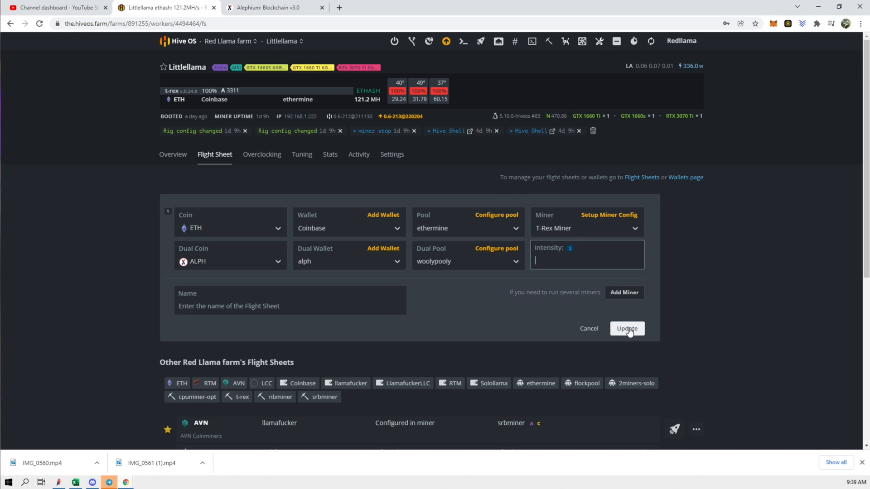
{"action": "left_click", "coordinate": [627, 328]}
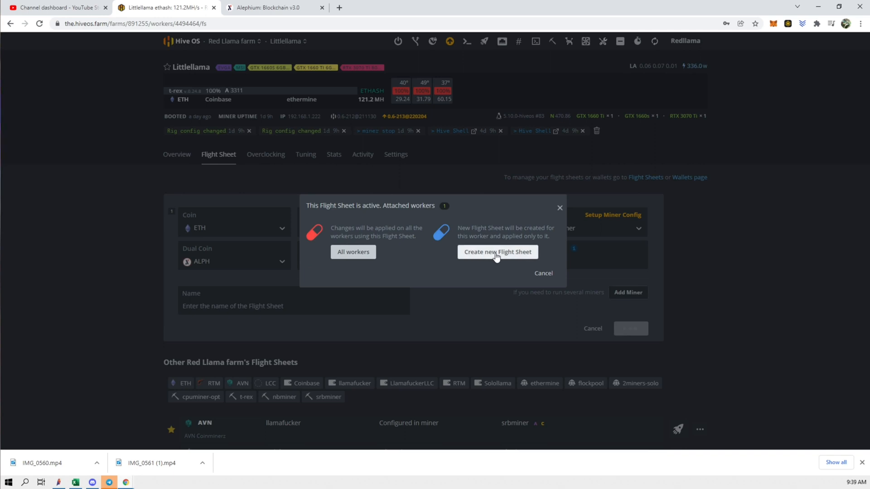
{"action": "mouse_move", "coordinate": [494, 252]}
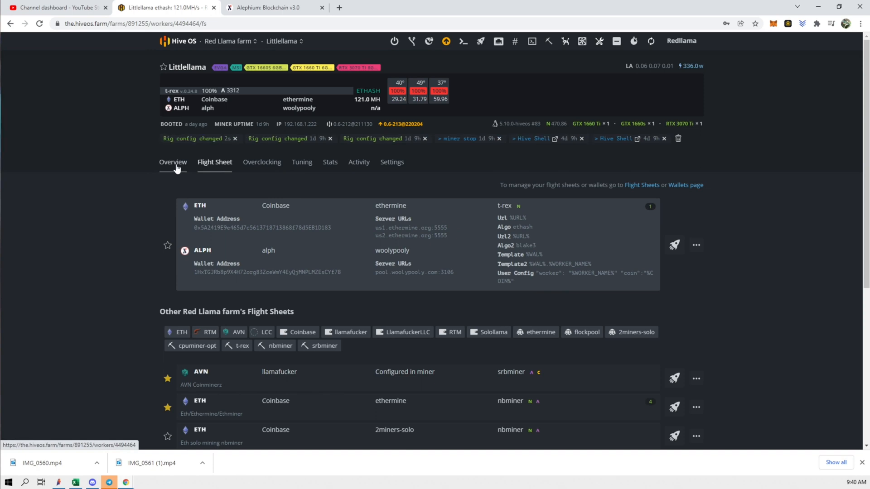
Refresh Littlellama's stats and stop the miner from the toolbar so hashrates read n/a.
{"action": "left_click", "coordinate": [173, 163]}
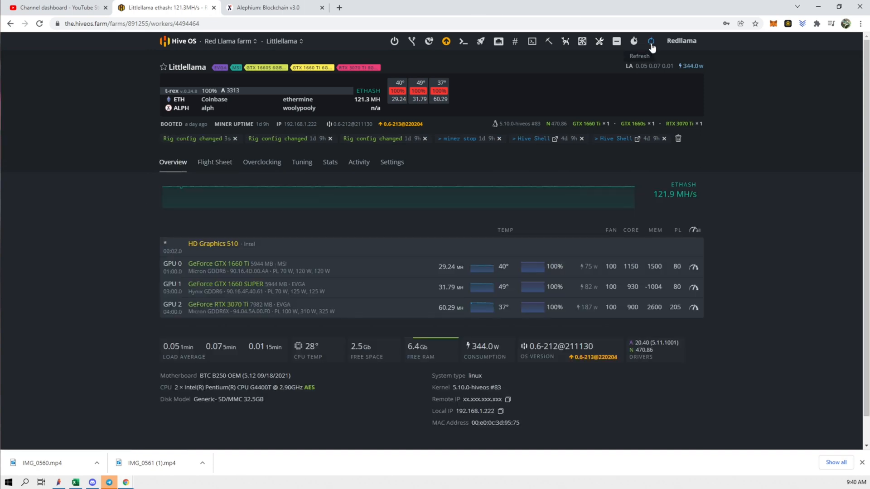
{"action": "left_click", "coordinate": [651, 41]}
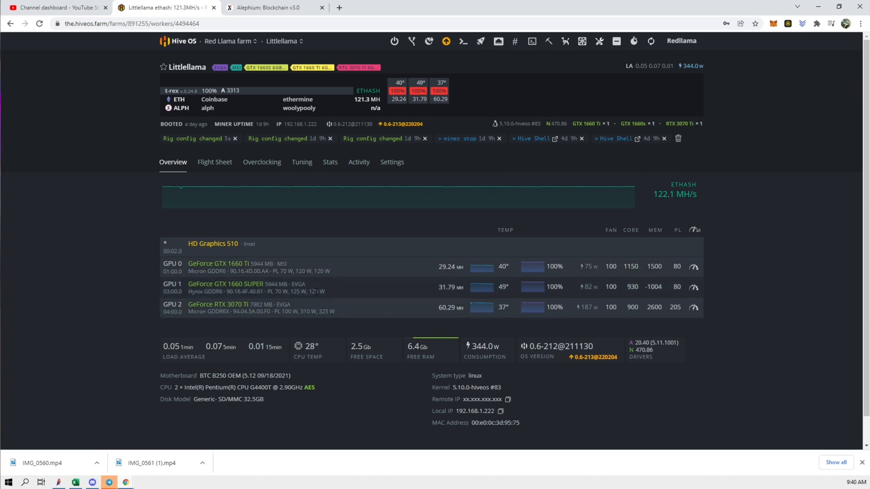
{"action": "left_click", "coordinate": [651, 41]}
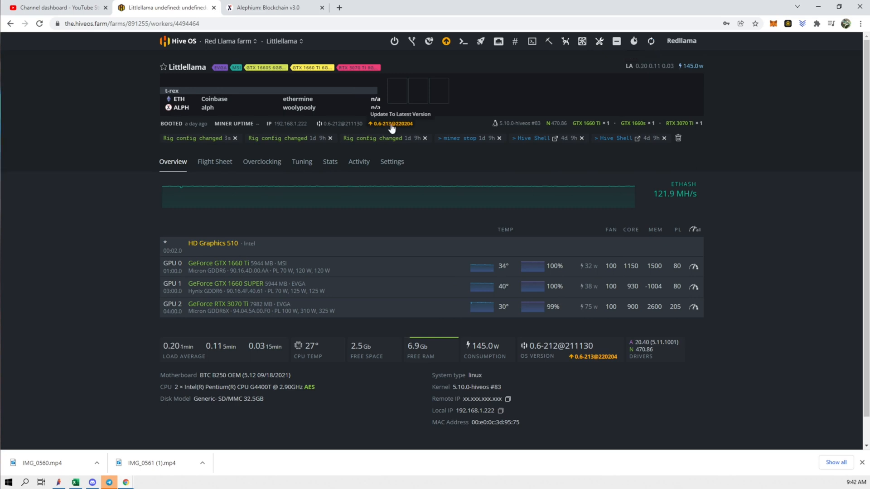
{"action": "mouse_move", "coordinate": [365, 133]}
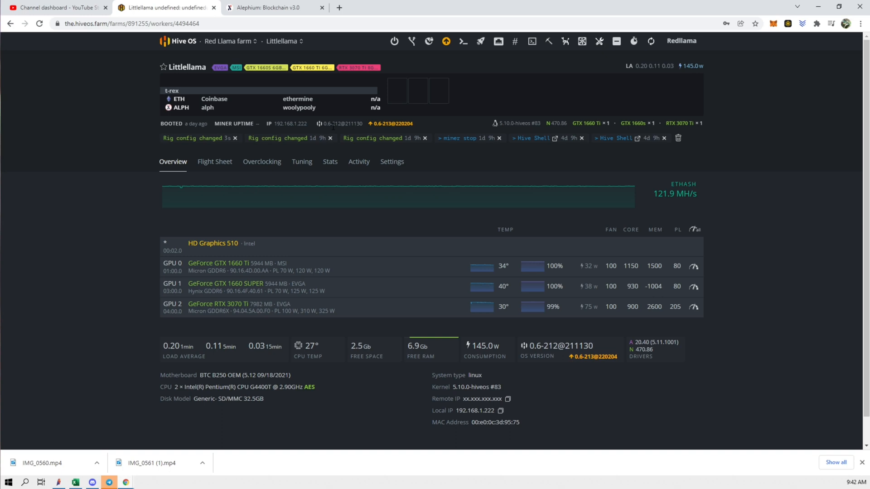
{"action": "mouse_move", "coordinate": [390, 123]}
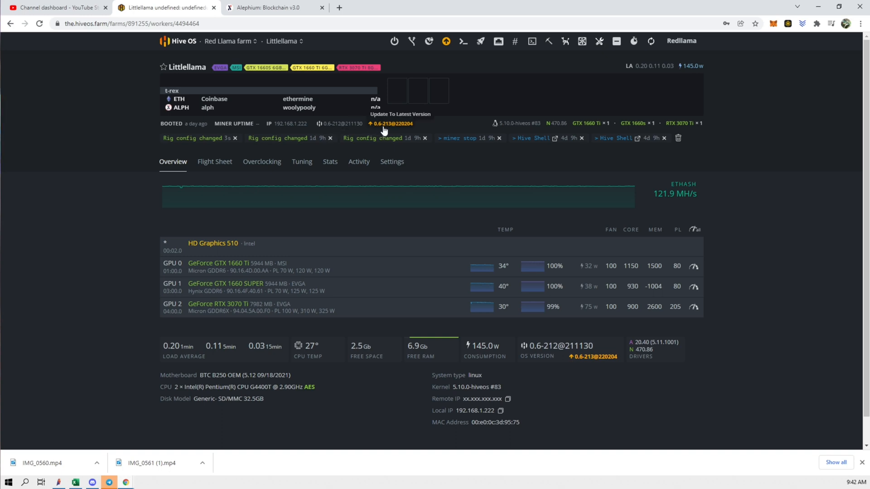
Launch the upgrade to Hive OS 0.6-213@220204 with Force upgrade and Reboot after complete enabled.
{"action": "left_click", "coordinate": [390, 123]}
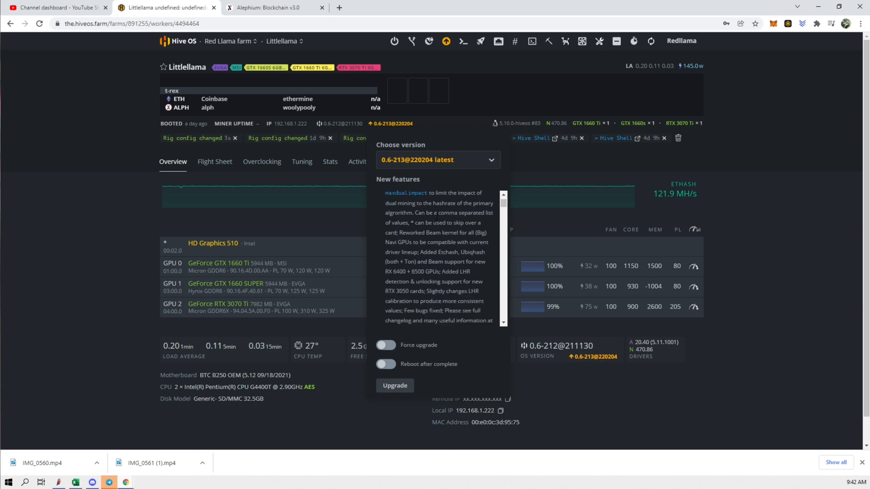
{"action": "scroll", "scroll_direction": "down", "scroll_amount": 3}
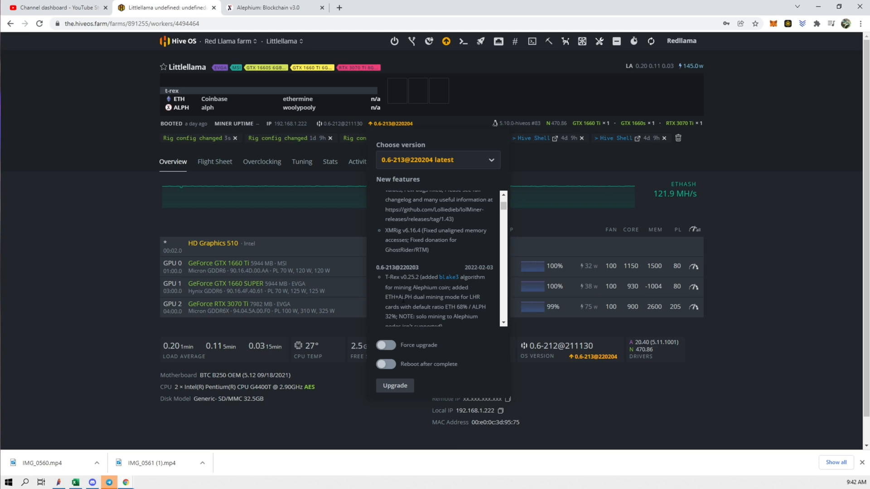
{"action": "mouse_move", "coordinate": [458, 102]}
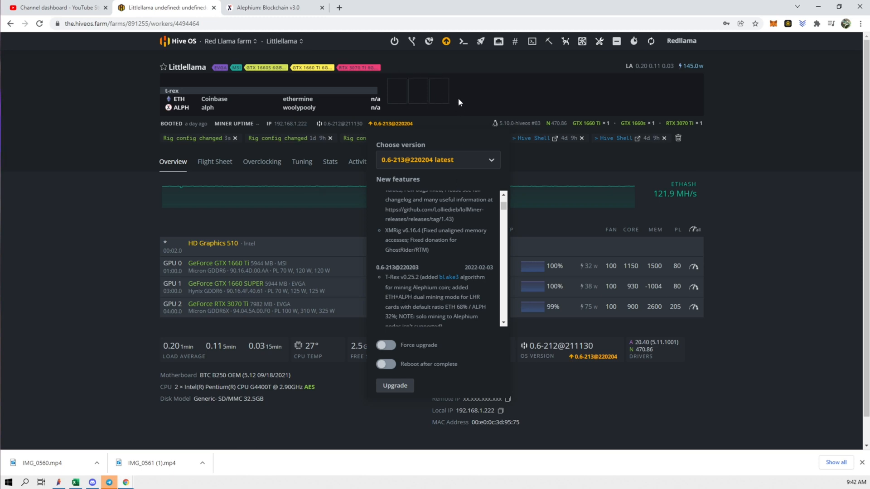
{"action": "left_click", "coordinate": [385, 344]}
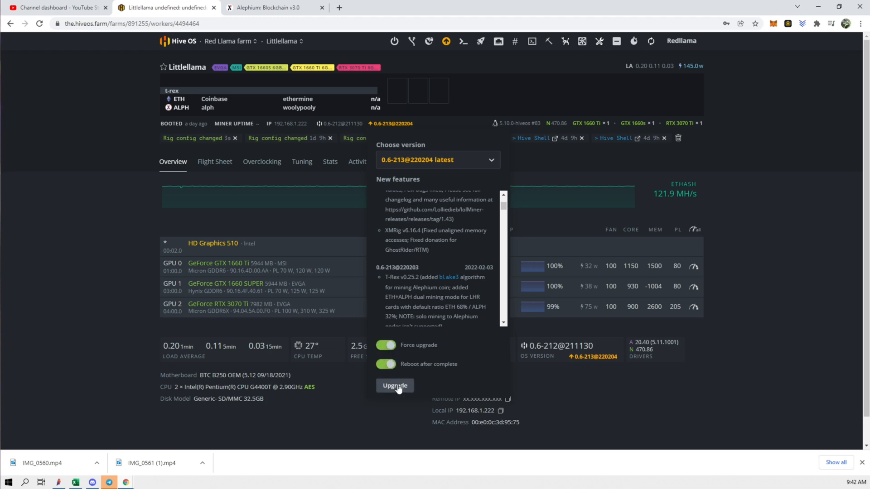
{"action": "left_click", "coordinate": [394, 386]}
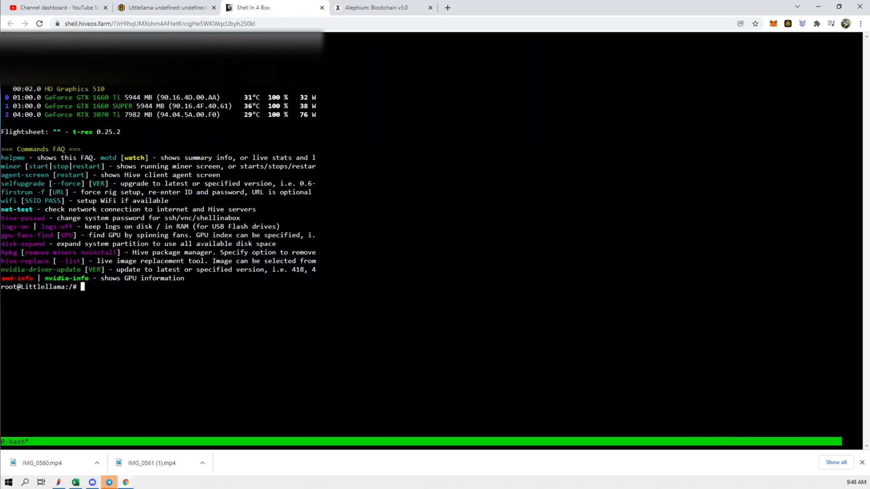
Run 'miner' in the Hive Shell to view the failing T-Rex output, then return to the worker dashboard.
{"action": "type", "text": "miner"}
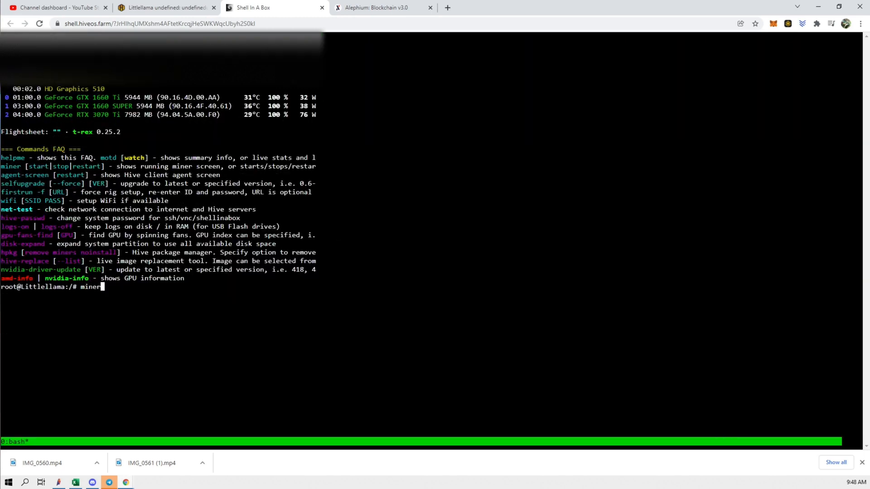
{"action": "key", "text": "Return"}
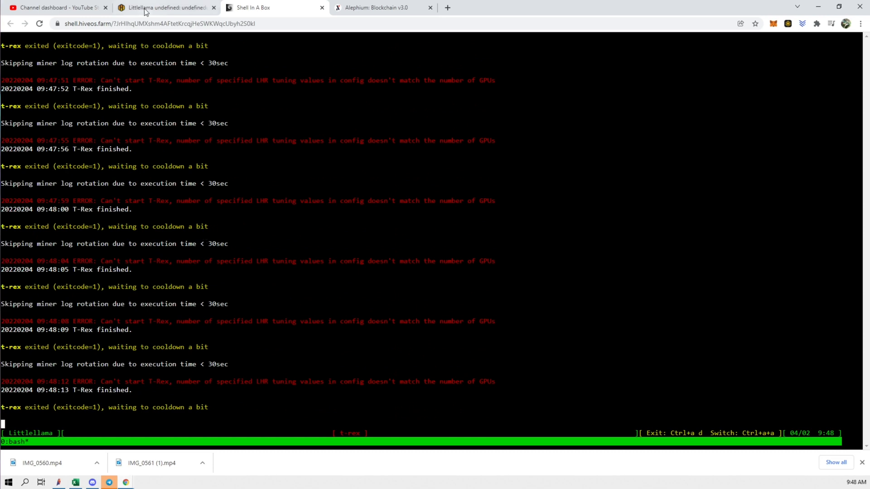
{"action": "left_click", "coordinate": [165, 8]}
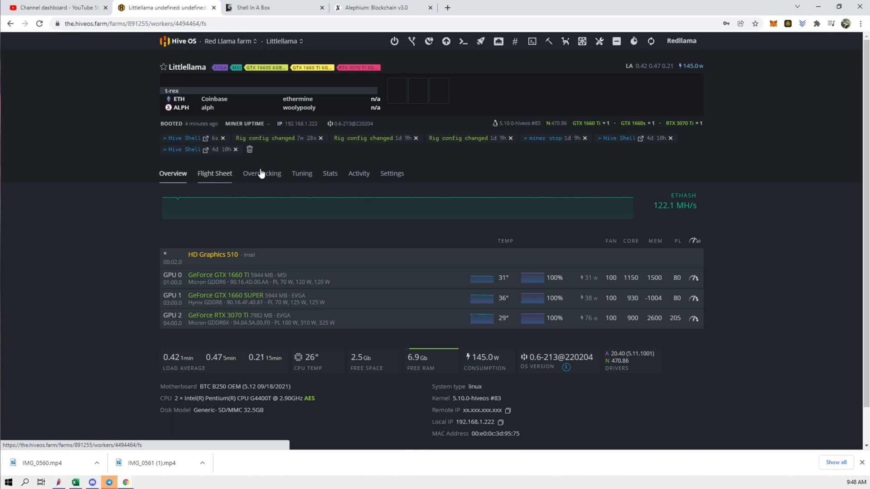
Set the dual intensity to 68 and save it as a new flight sheet for this worker only.
{"action": "left_click", "coordinate": [215, 174]}
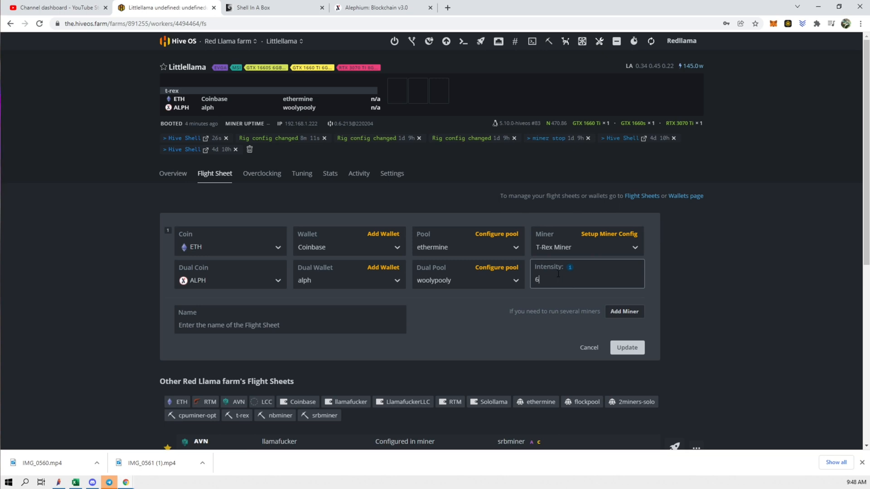
{"action": "type", "text": "8"}
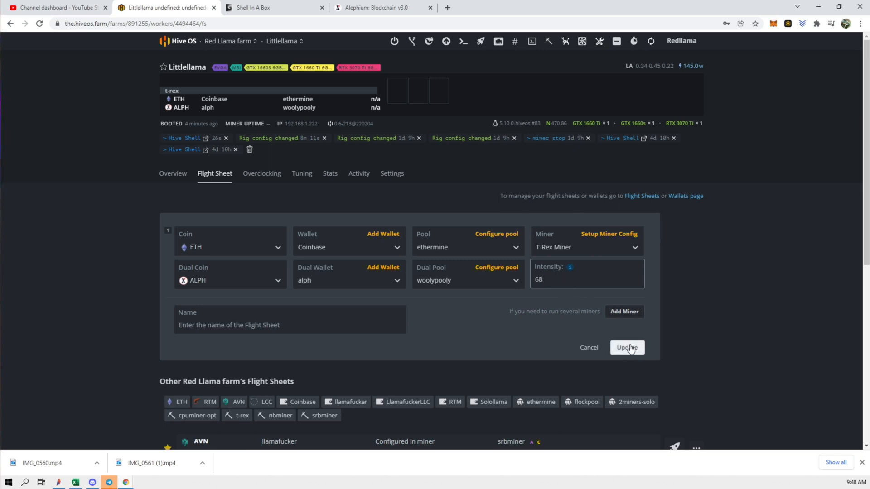
{"action": "left_click", "coordinate": [627, 347]}
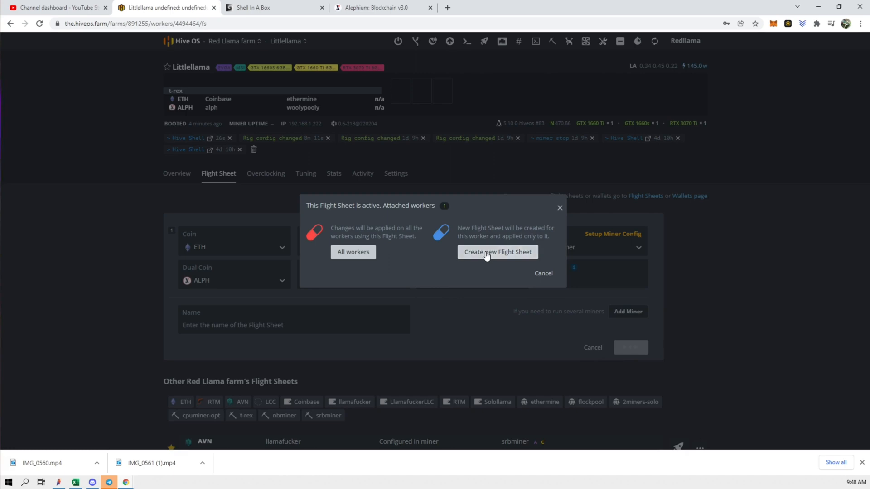
{"action": "left_click", "coordinate": [498, 252]}
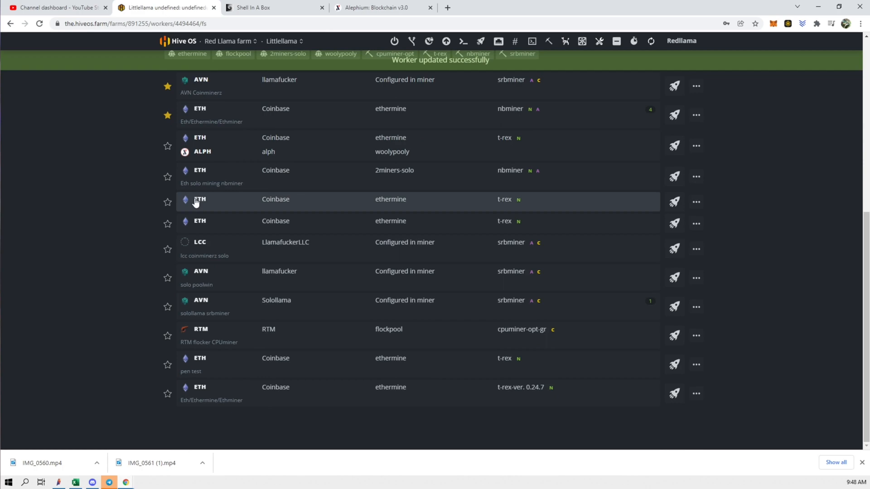
Remove the redundant saved ETH+ALPH flight sheet from the list.
{"action": "left_click", "coordinate": [696, 191]}
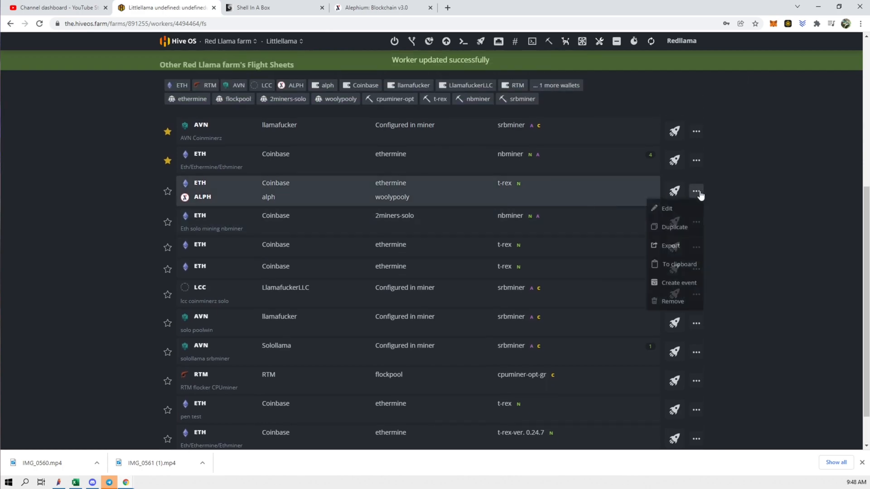
{"action": "left_click", "coordinate": [671, 301]}
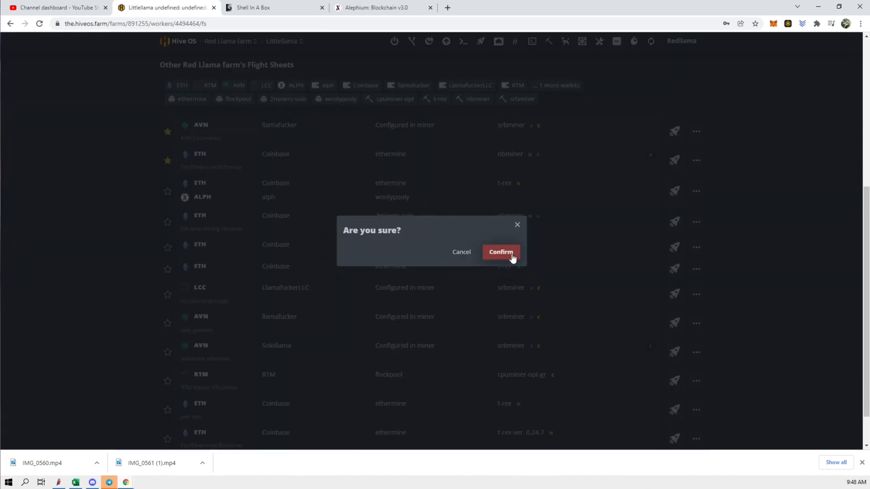
{"action": "left_click", "coordinate": [500, 252]}
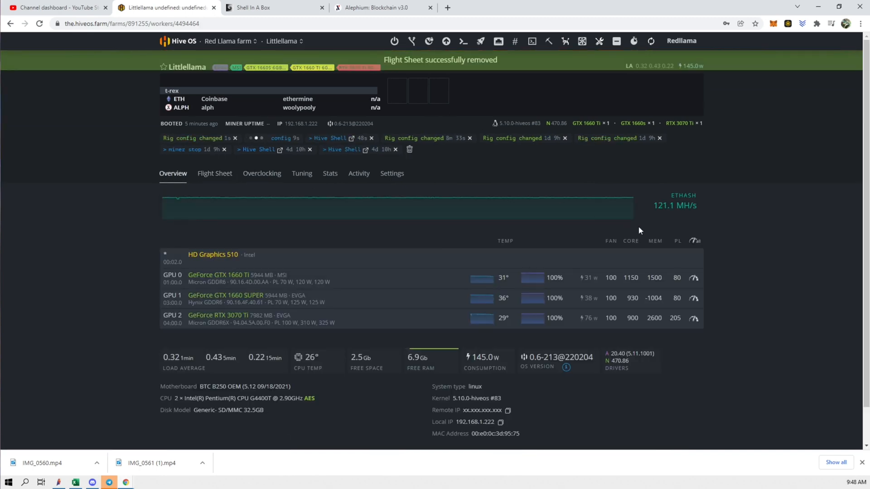
Restart the miner from the toolbar and reopen Littlellama's ETH+ALPH flight sheet settings.
{"action": "left_click", "coordinate": [649, 40]}
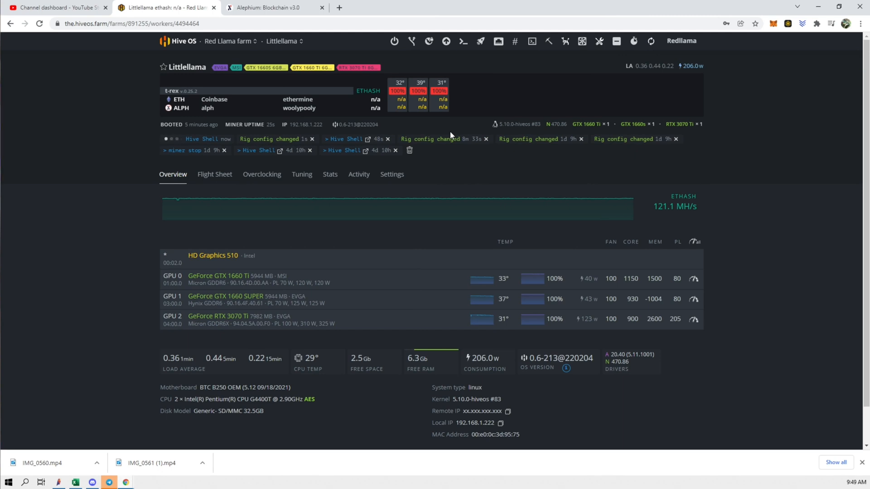
{"action": "mouse_move", "coordinate": [392, 75]}
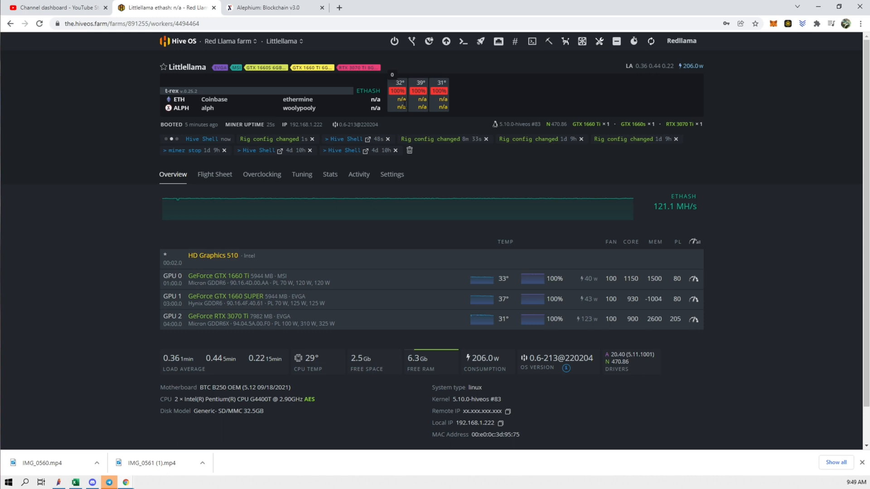
{"action": "mouse_move", "coordinate": [457, 102]}
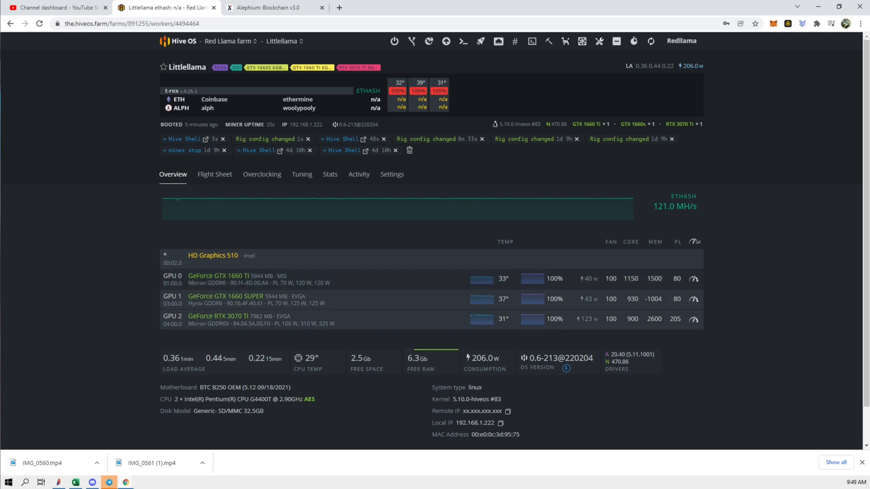
{"action": "mouse_move", "coordinate": [371, 290]}
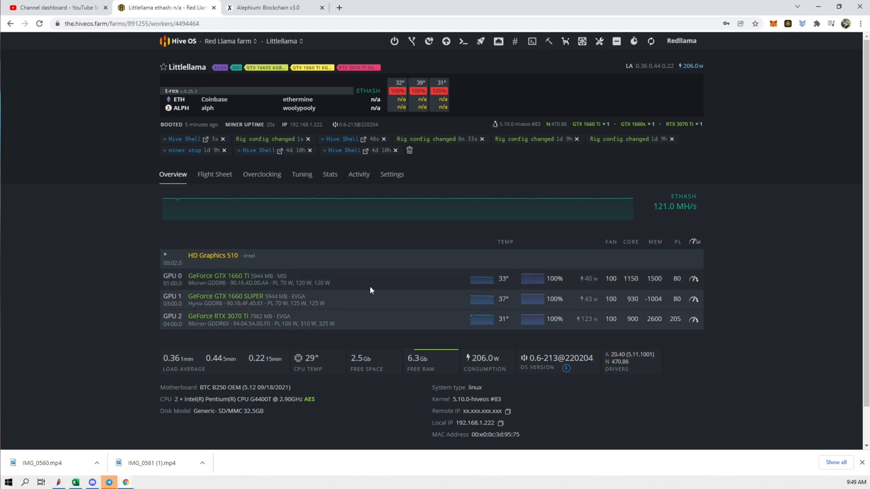
{"action": "mouse_move", "coordinate": [340, 295]}
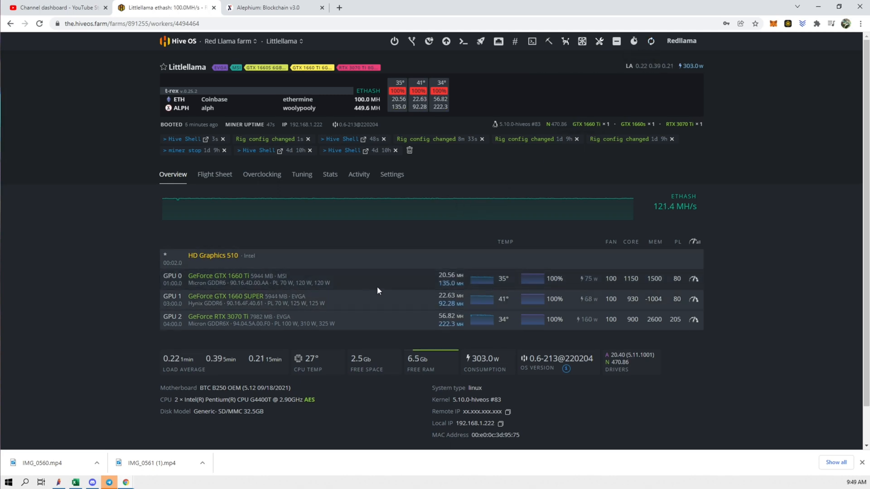
{"action": "mouse_move", "coordinate": [410, 285]}
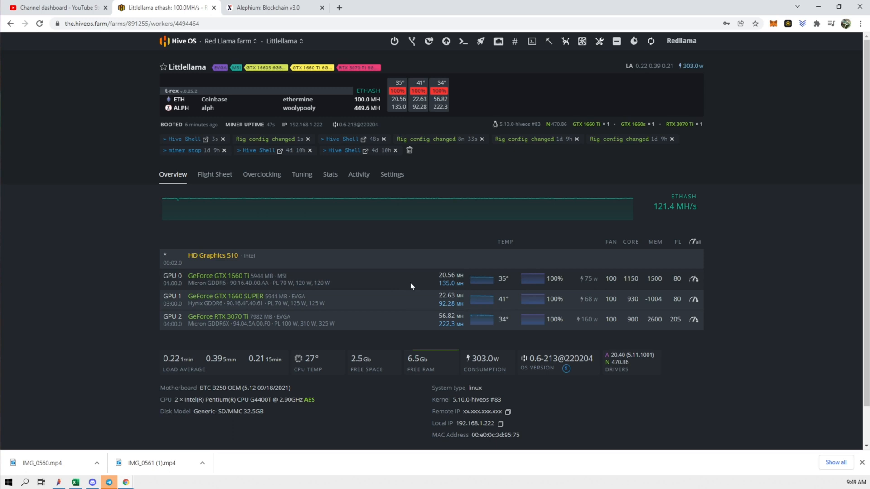
{"action": "mouse_move", "coordinate": [436, 292]}
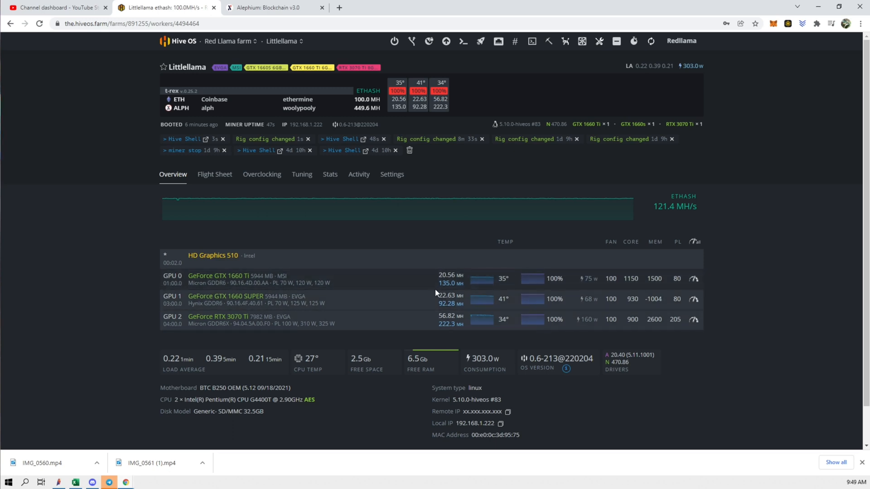
{"action": "mouse_move", "coordinate": [405, 293]}
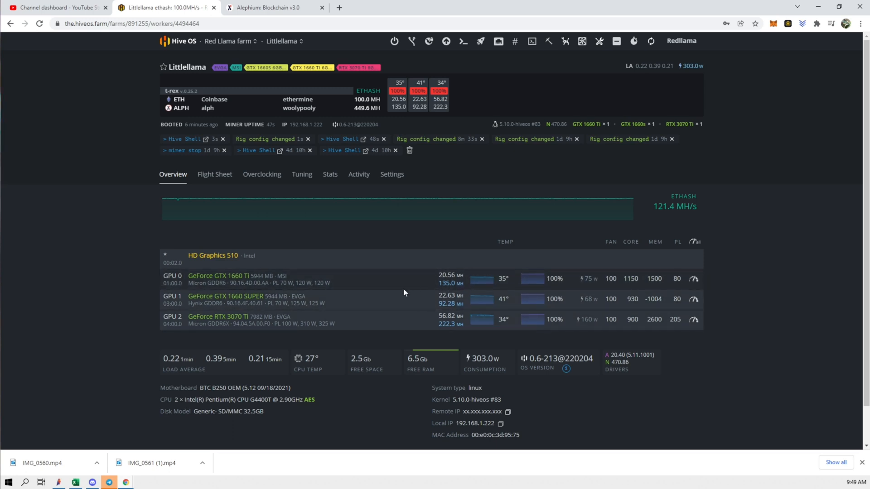
{"action": "mouse_move", "coordinate": [361, 293]}
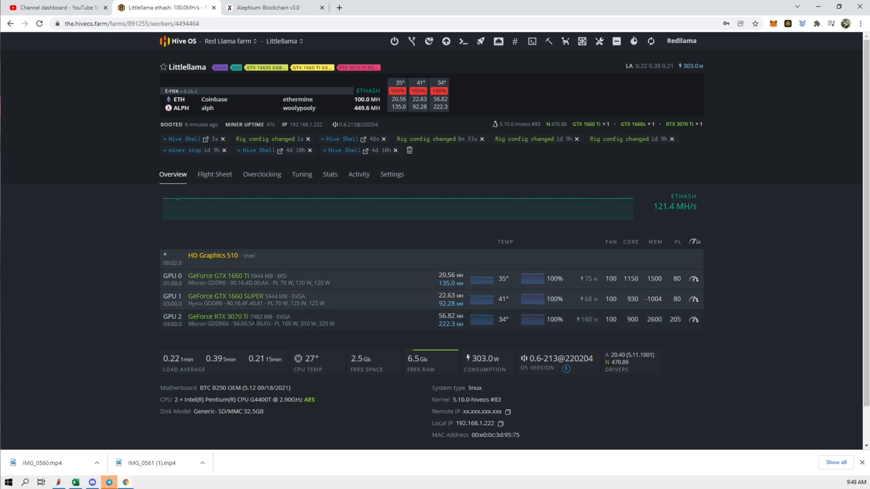
{"action": "mouse_move", "coordinate": [379, 325]}
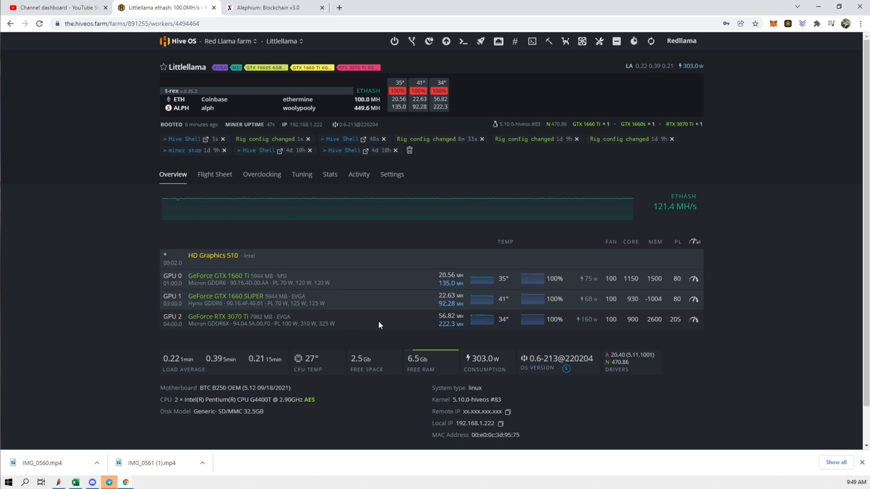
{"action": "left_click", "coordinate": [213, 174]}
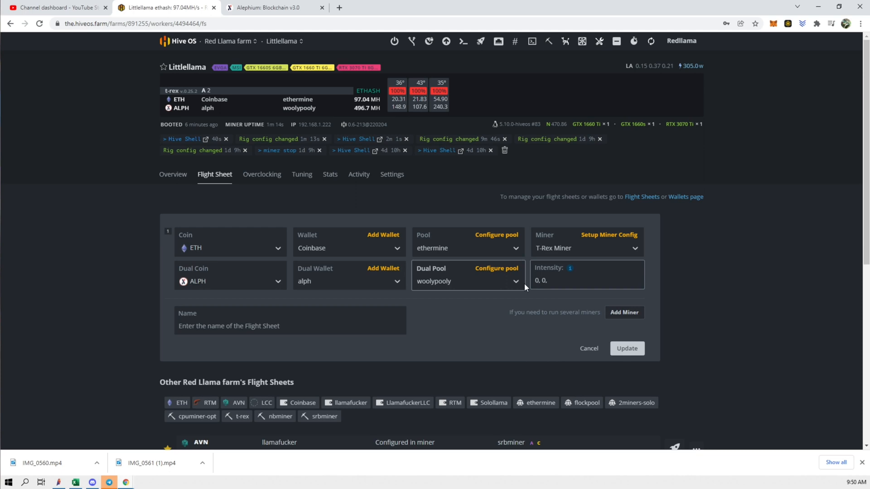
Set the dual intensity to 0, 0, 68 and apply the updated flight sheet to all attached workers.
{"action": "type", "text": "68"}
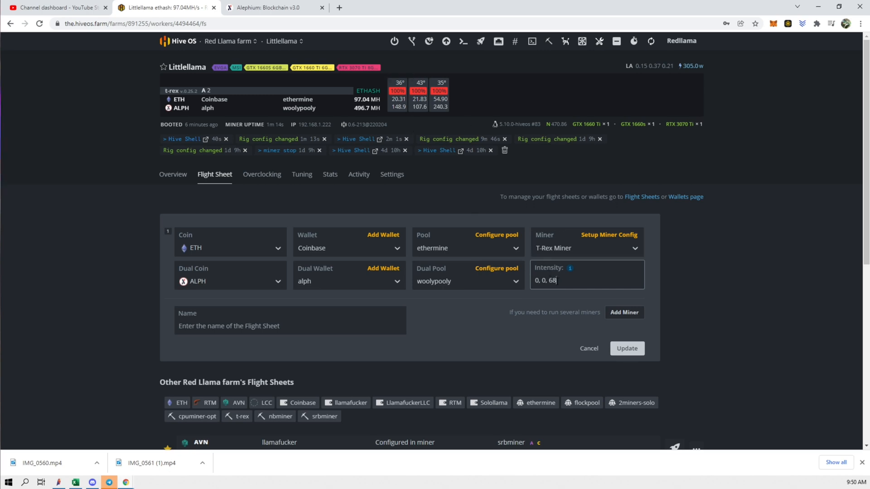
{"action": "mouse_move", "coordinate": [609, 307]}
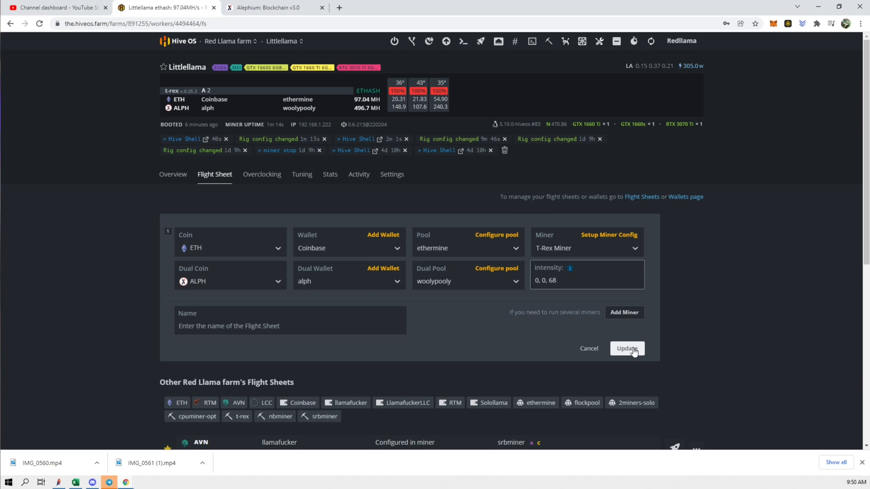
{"action": "left_click", "coordinate": [627, 348]}
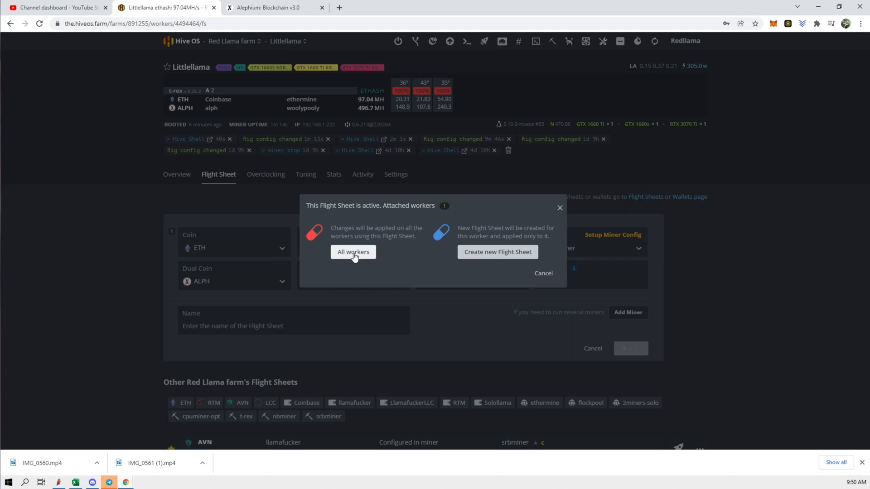
{"action": "left_click", "coordinate": [353, 252]}
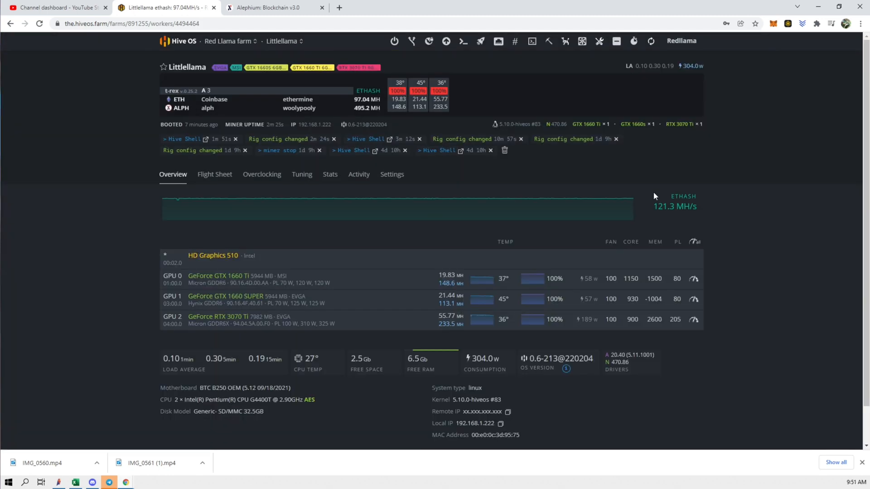
{"action": "mouse_move", "coordinate": [449, 271]}
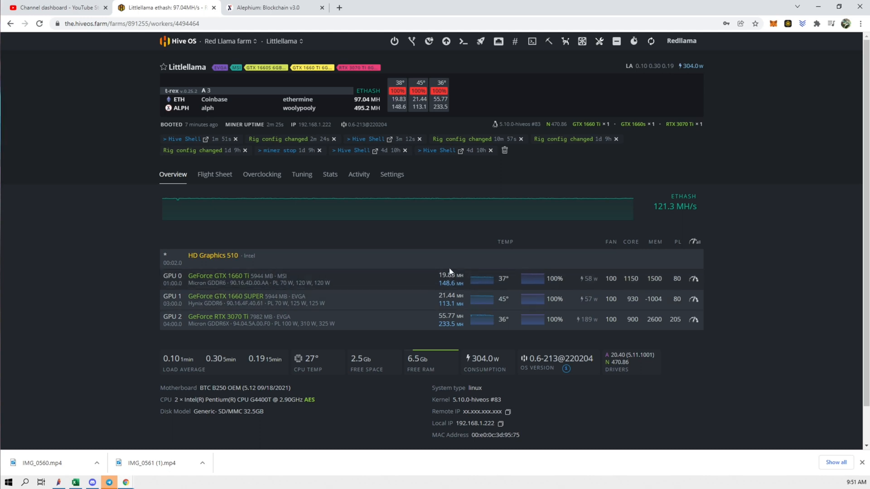
{"action": "mouse_move", "coordinate": [449, 270]}
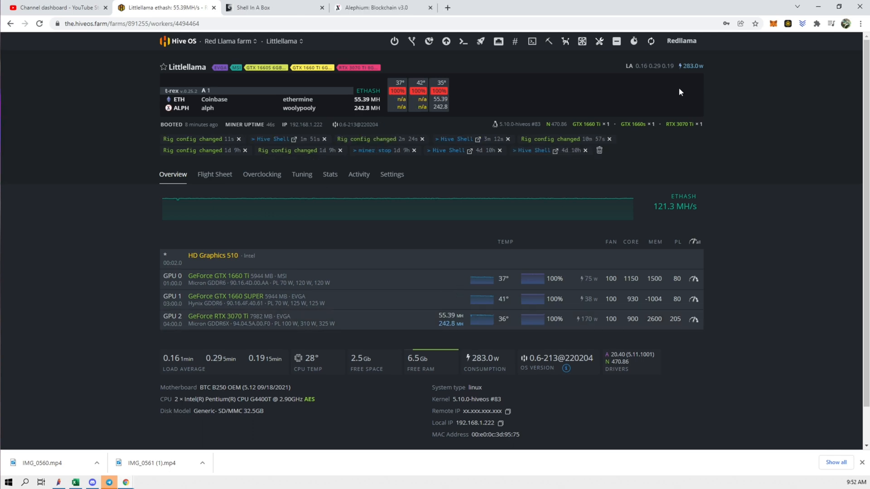
{"action": "mouse_move", "coordinate": [468, 321]}
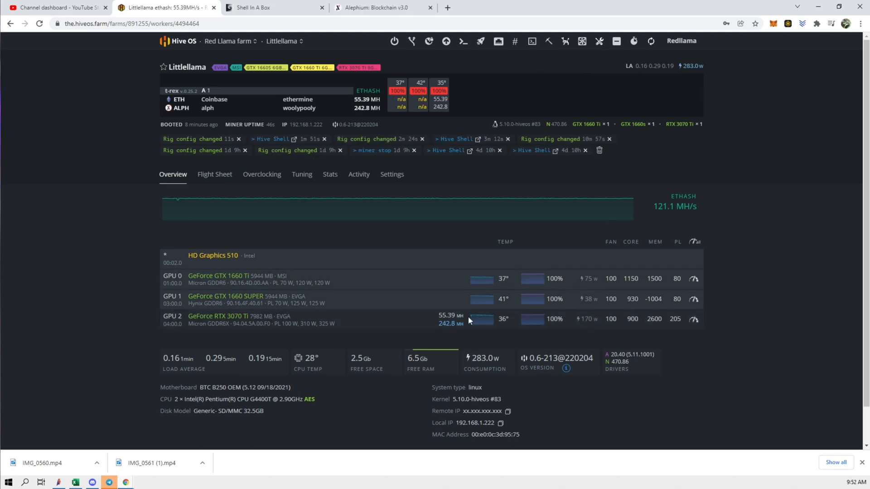
{"action": "mouse_move", "coordinate": [377, 283]}
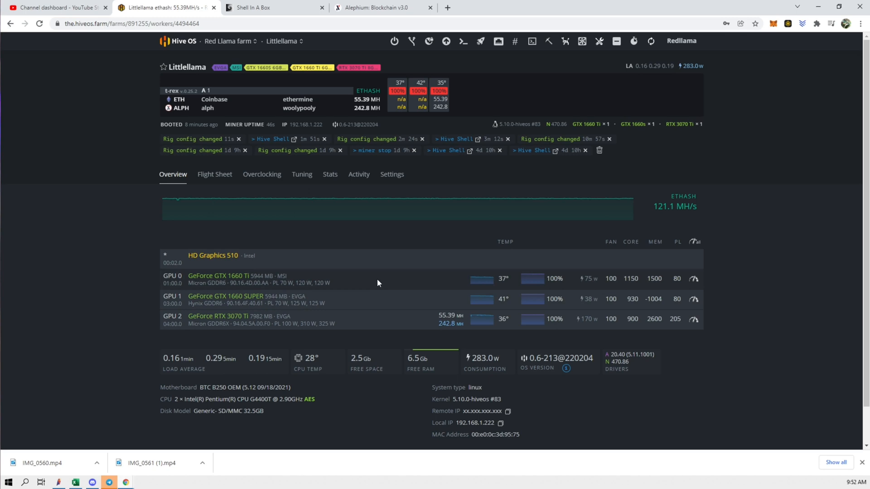
{"action": "mouse_move", "coordinate": [467, 329]}
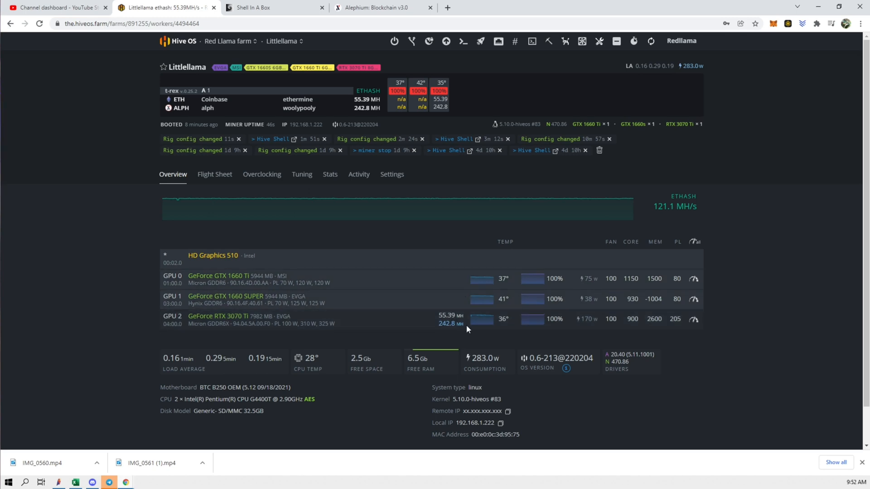
Reload Littlellama's stats and view its flight sheet with ETH on ethermine and ALPH on woolypooly.
{"action": "left_click", "coordinate": [651, 41]}
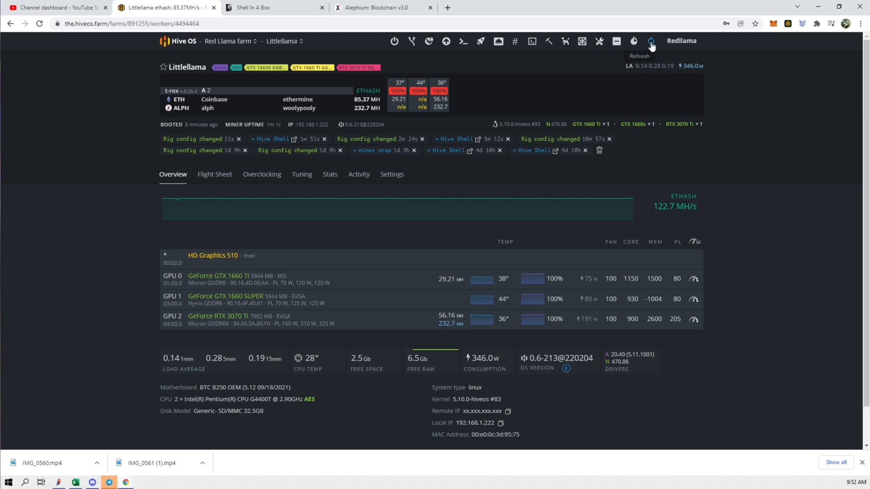
{"action": "left_click", "coordinate": [650, 41]}
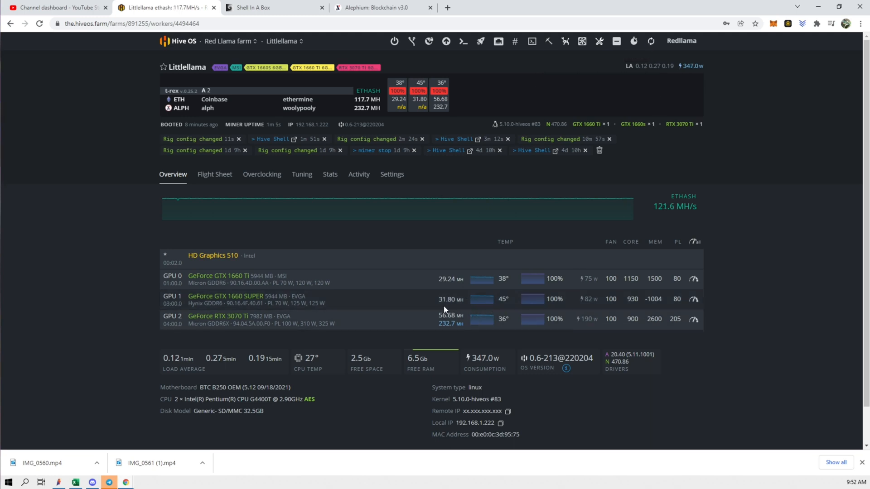
{"action": "mouse_move", "coordinate": [314, 295]}
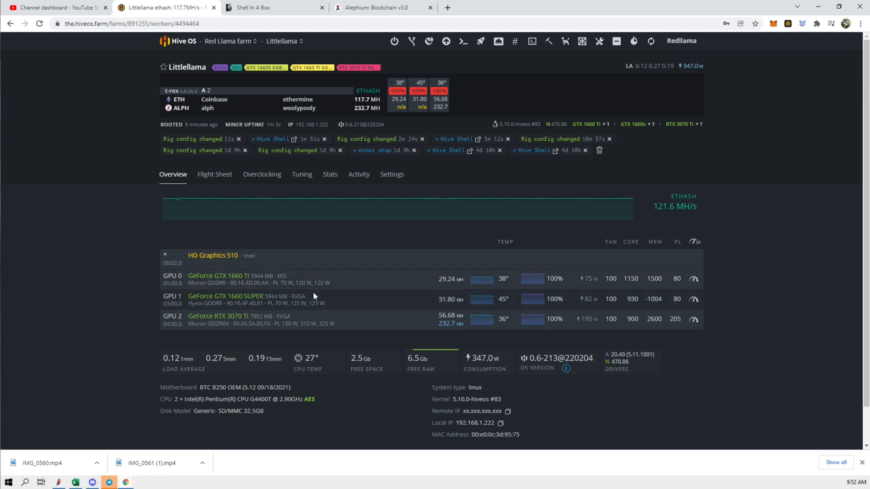
{"action": "mouse_move", "coordinate": [382, 286]}
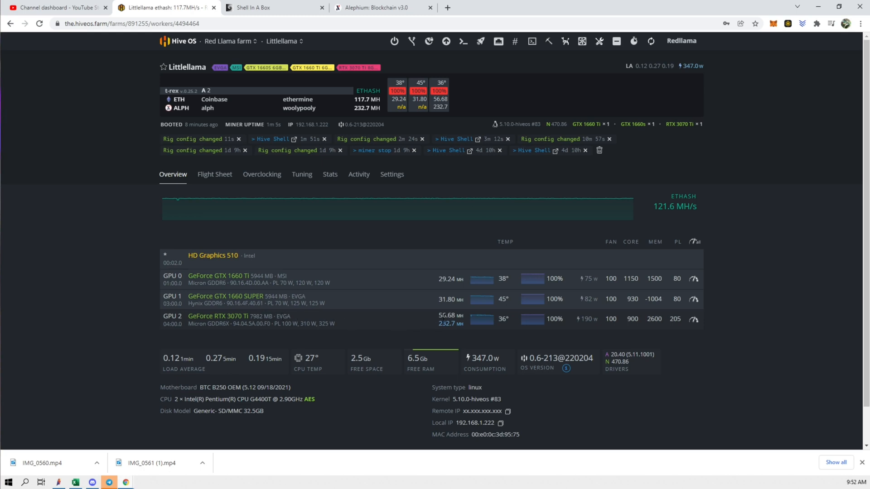
{"action": "mouse_move", "coordinate": [426, 319]}
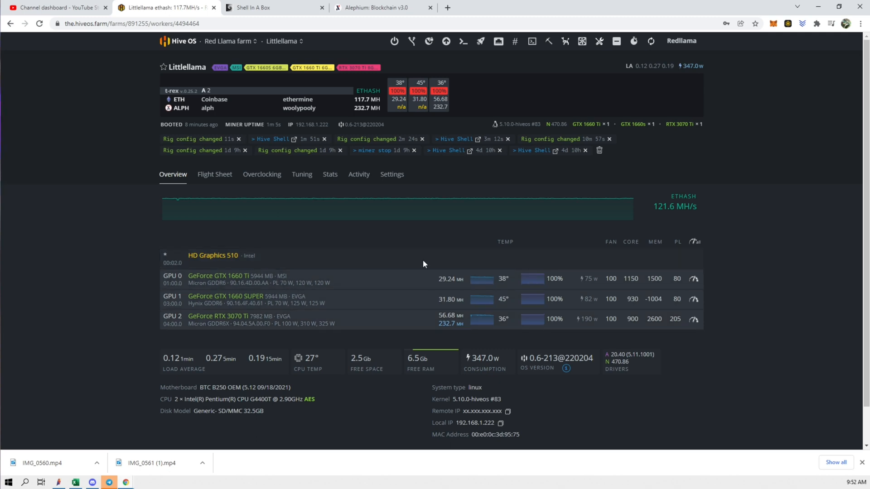
{"action": "mouse_move", "coordinate": [261, 174]}
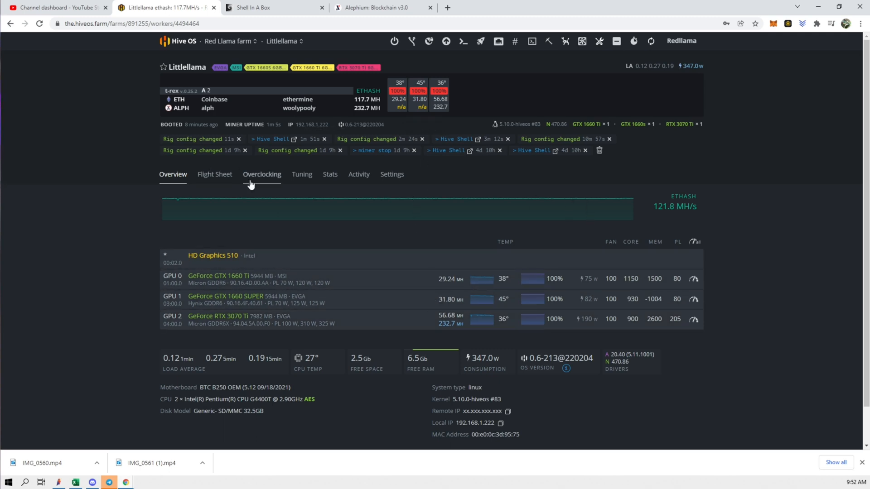
{"action": "mouse_move", "coordinate": [215, 174]}
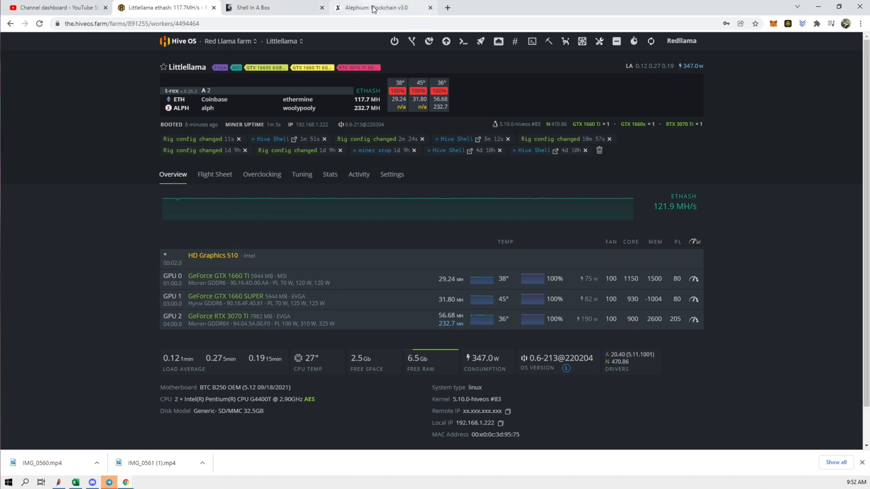
{"action": "mouse_move", "coordinate": [372, 8]}
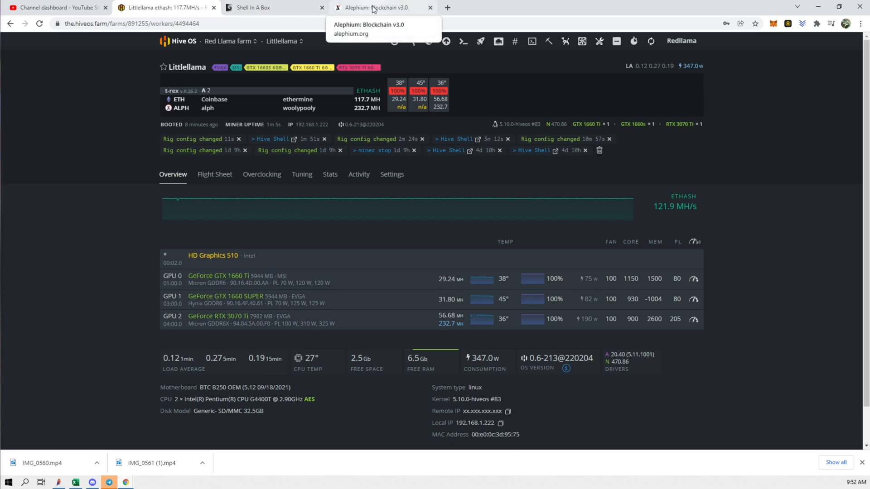
{"action": "left_click", "coordinate": [382, 7]}
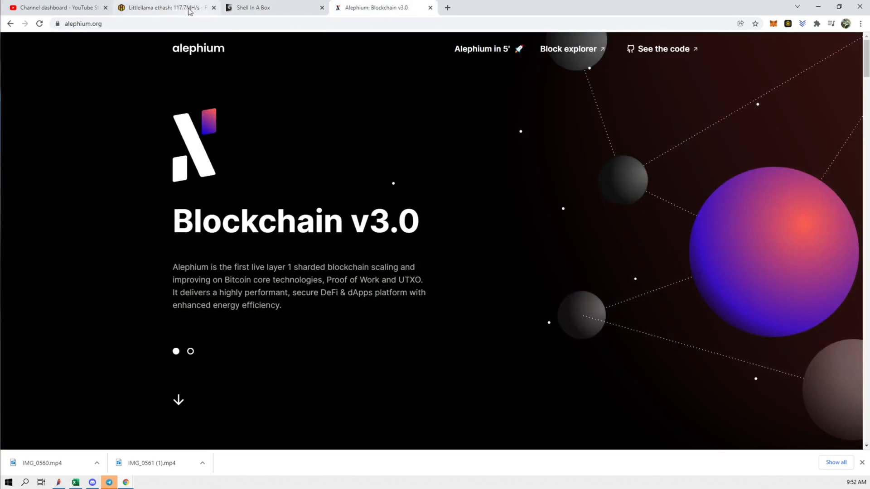
{"action": "left_click", "coordinate": [166, 7]}
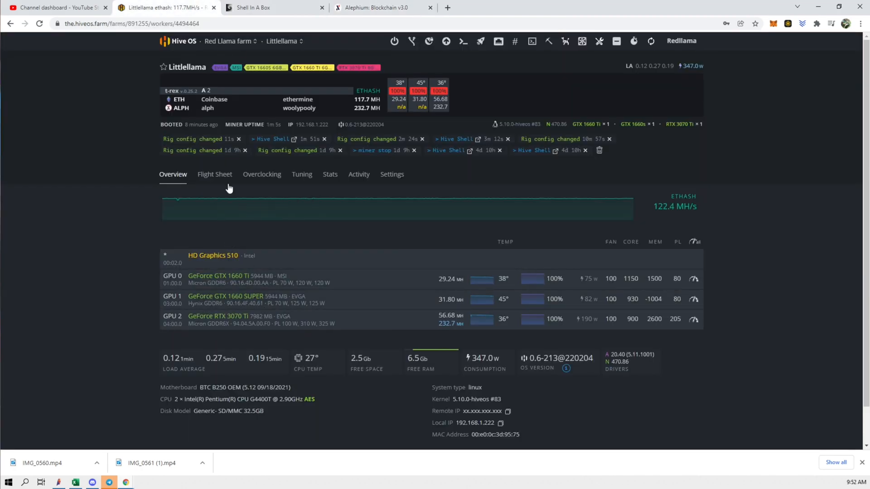
{"action": "left_click", "coordinate": [214, 174]}
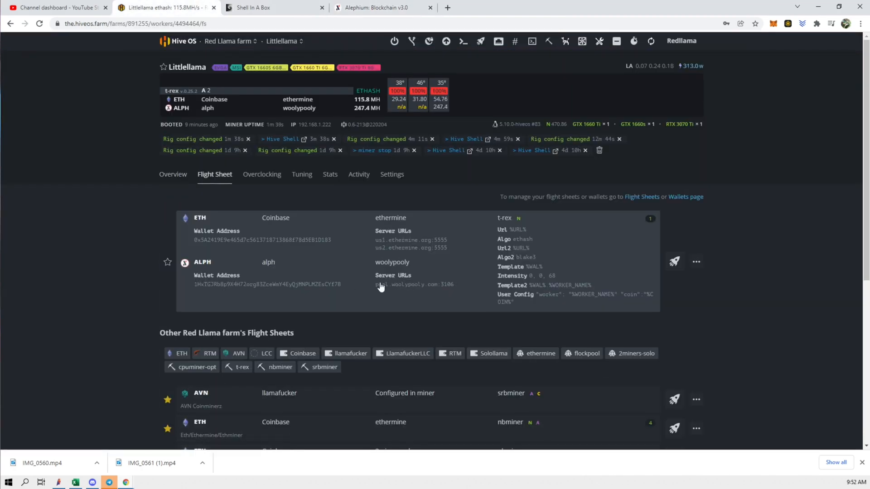
View WoolyPooly's Alephium wallet page showing worker Littlellama online at 38.17 MH/s.
{"action": "left_click", "coordinate": [447, 7]}
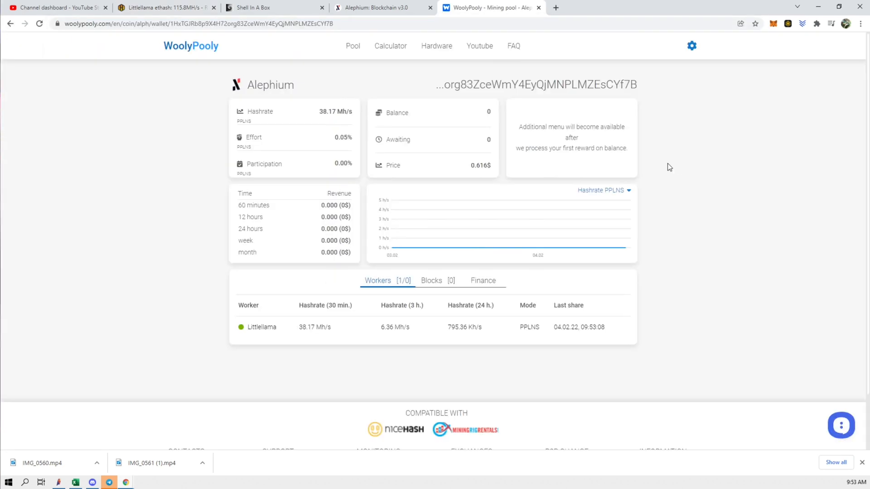
{"action": "mouse_move", "coordinate": [256, 154]}
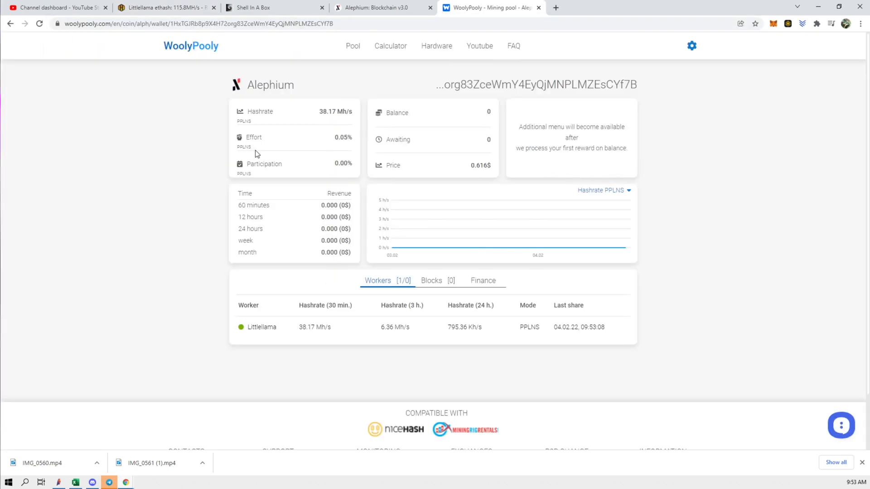
{"action": "mouse_move", "coordinate": [505, 92]}
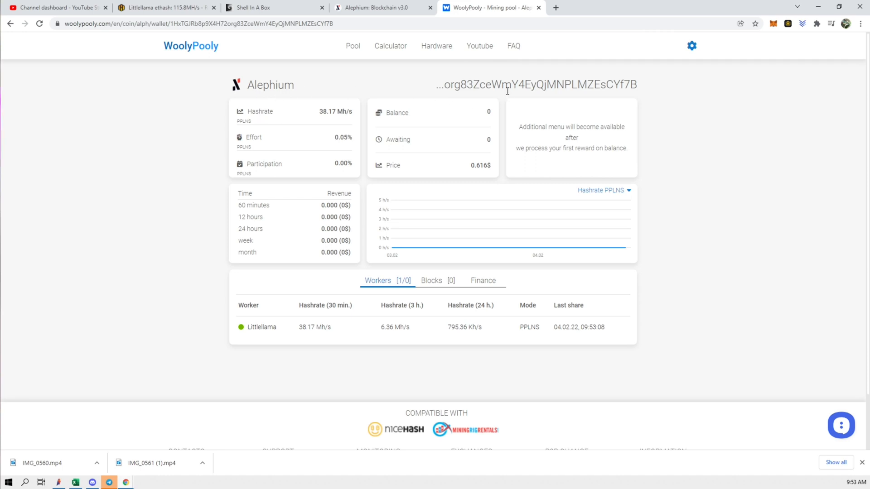
{"action": "mouse_move", "coordinate": [325, 111]}
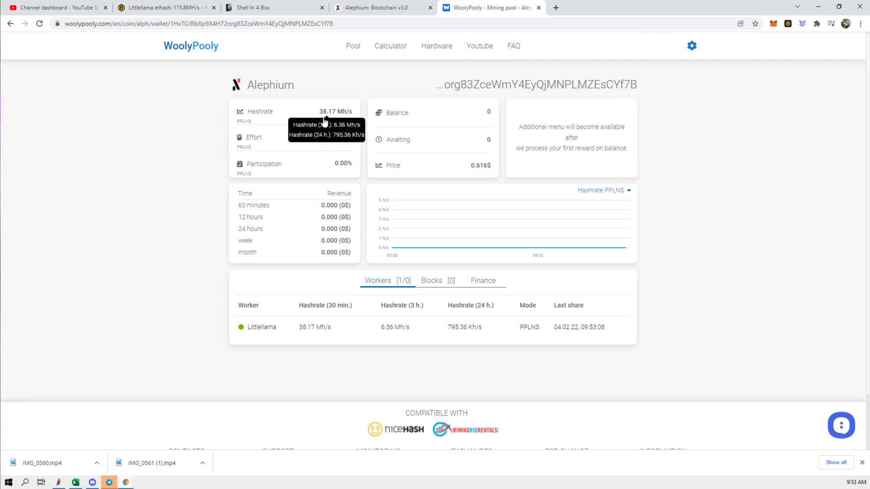
{"action": "mouse_move", "coordinate": [331, 118]}
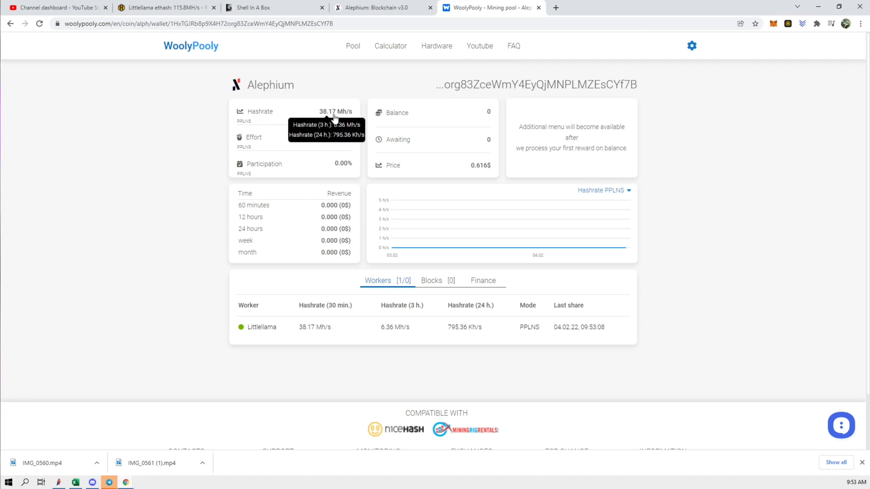
{"action": "mouse_move", "coordinate": [335, 142]}
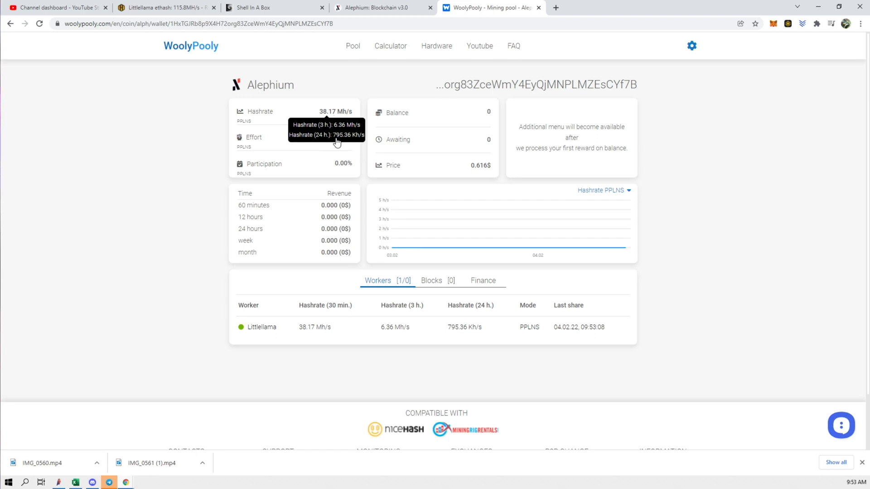
{"action": "mouse_move", "coordinate": [326, 131]}
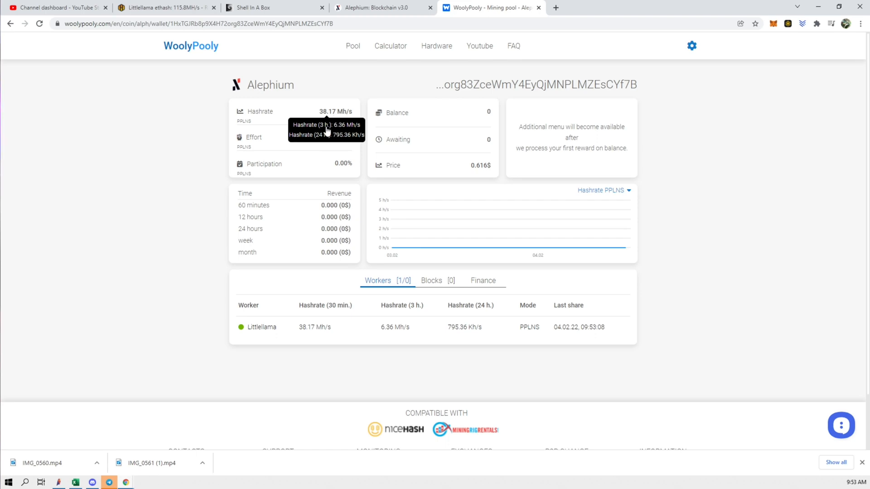
{"action": "left_click", "coordinate": [840, 425]}
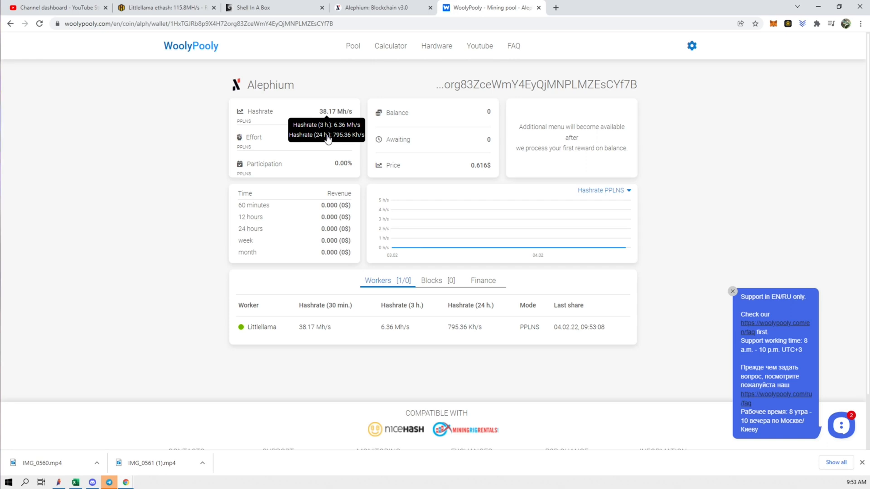
{"action": "mouse_move", "coordinate": [297, 345]}
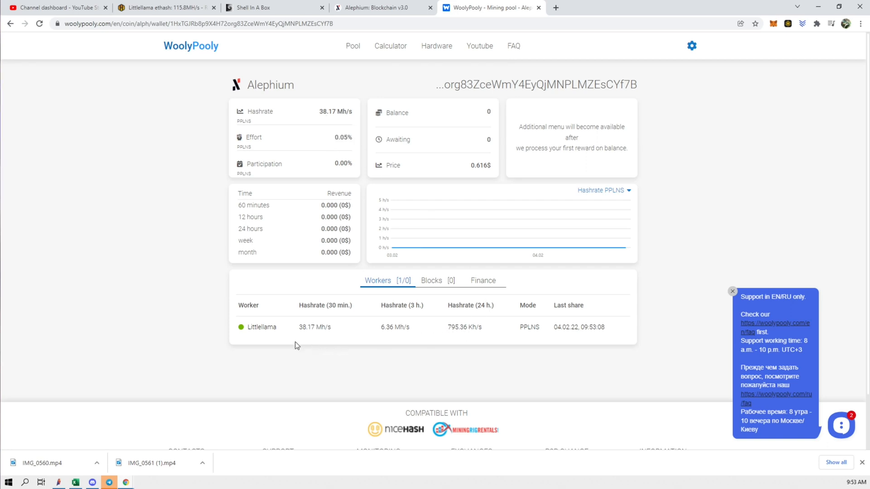
{"action": "mouse_move", "coordinate": [412, 344]}
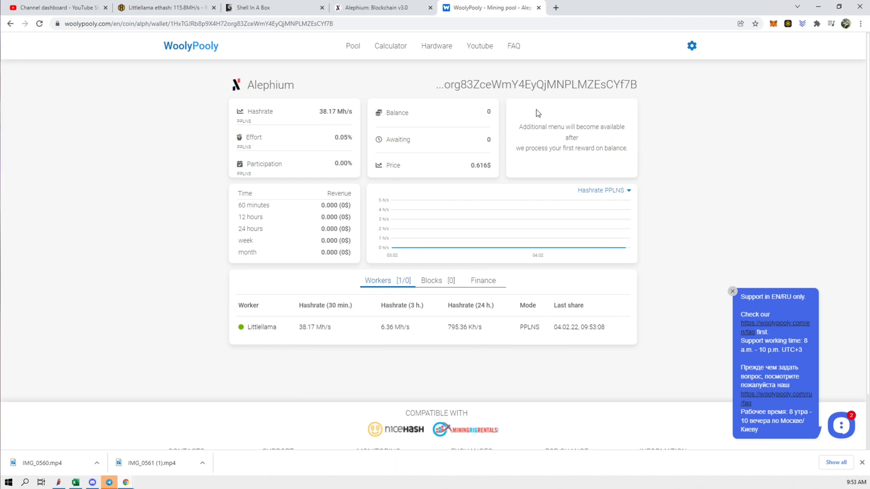
Return to Littlellama's Hive OS overview showing per-GPU ETH hashrates and ALPH on the RTX 3070 Ti.
{"action": "left_click", "coordinate": [161, 7]}
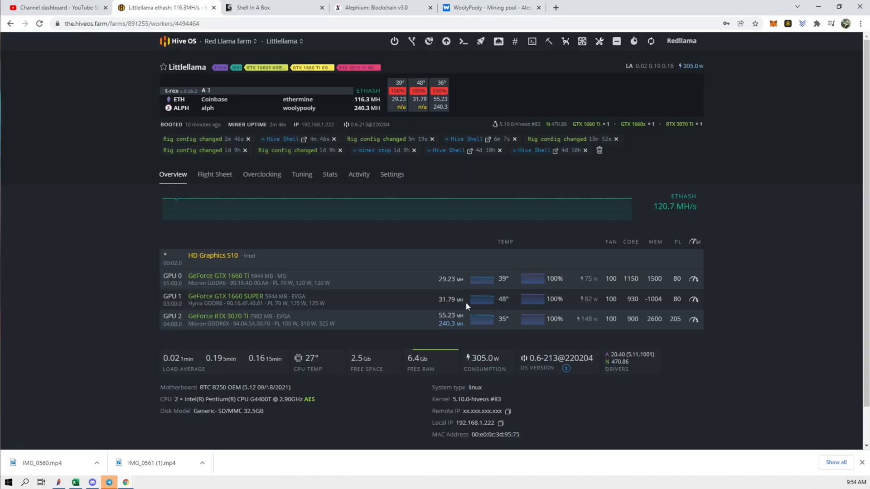
{"action": "mouse_move", "coordinate": [356, 280]}
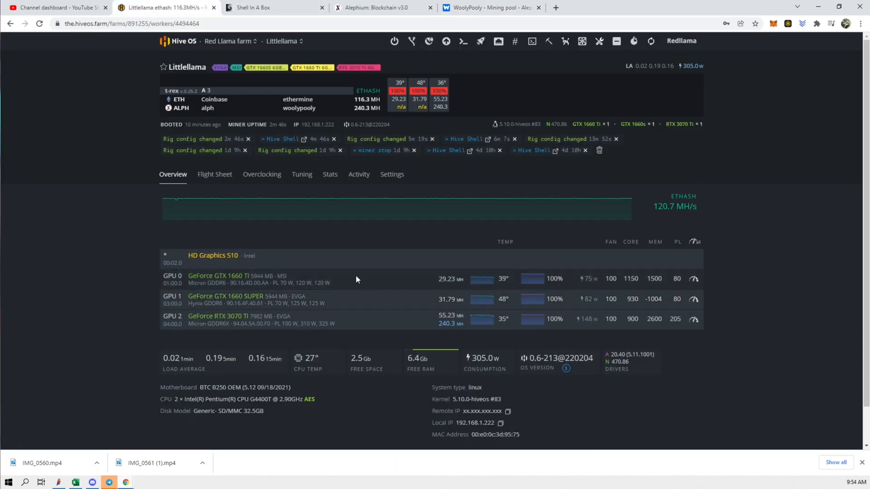
{"action": "mouse_move", "coordinate": [437, 287]}
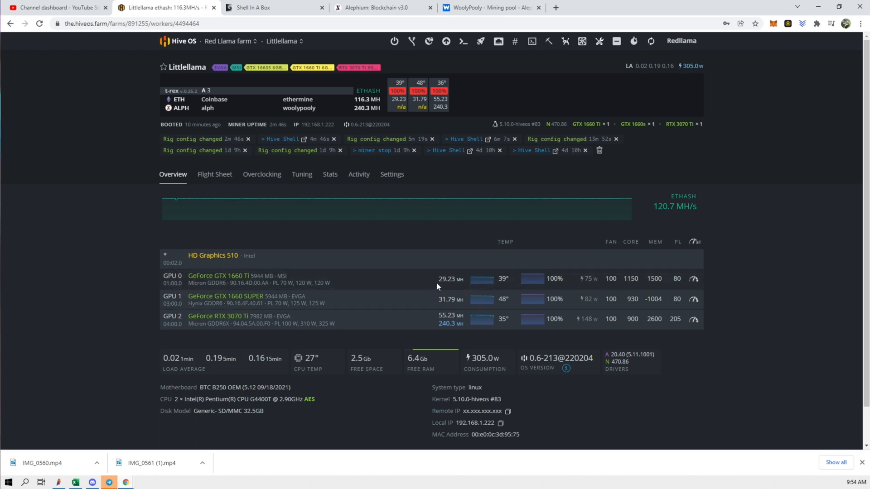
{"action": "mouse_move", "coordinate": [393, 325]}
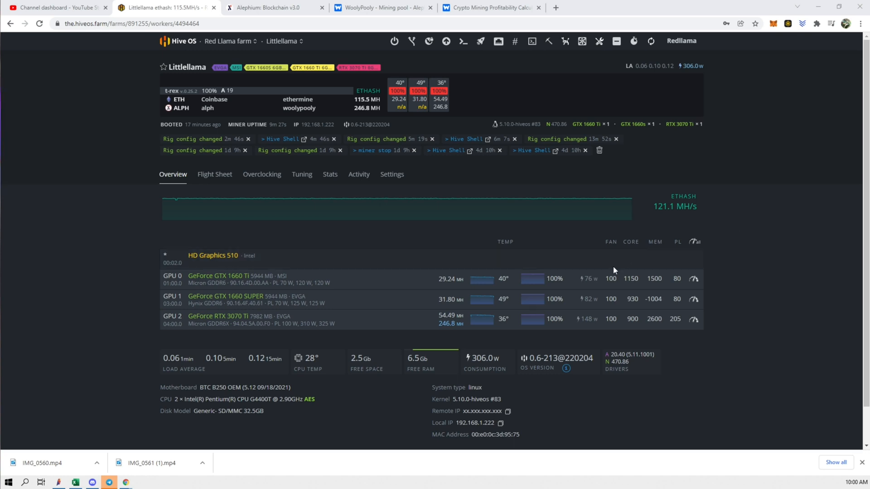
{"action": "mouse_move", "coordinate": [431, 281]}
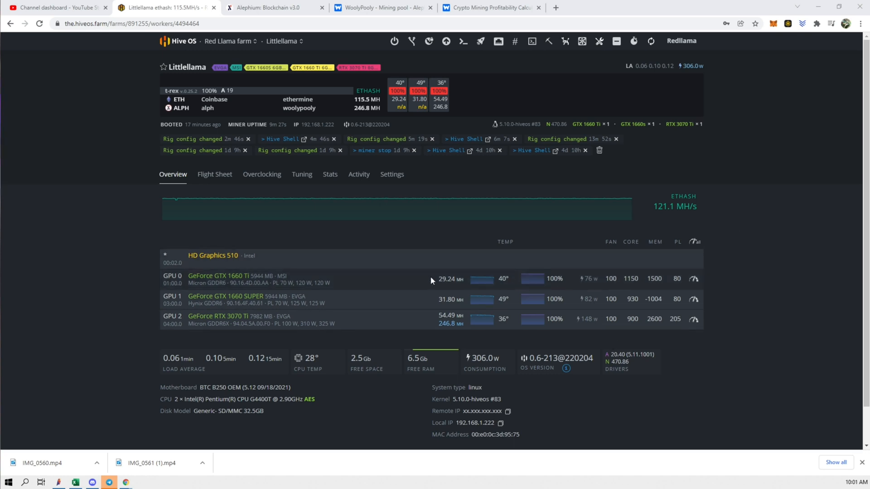
{"action": "mouse_move", "coordinate": [465, 297]}
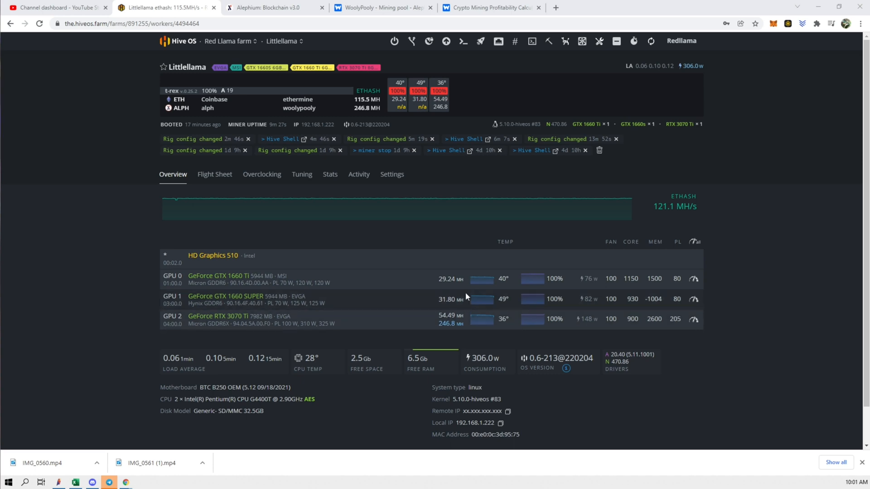
{"action": "mouse_move", "coordinate": [376, 317]}
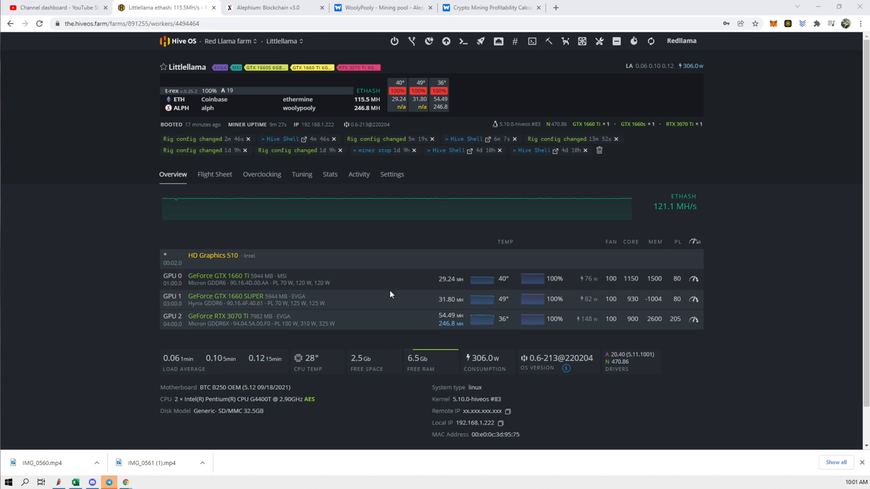
{"action": "mouse_move", "coordinate": [414, 292]}
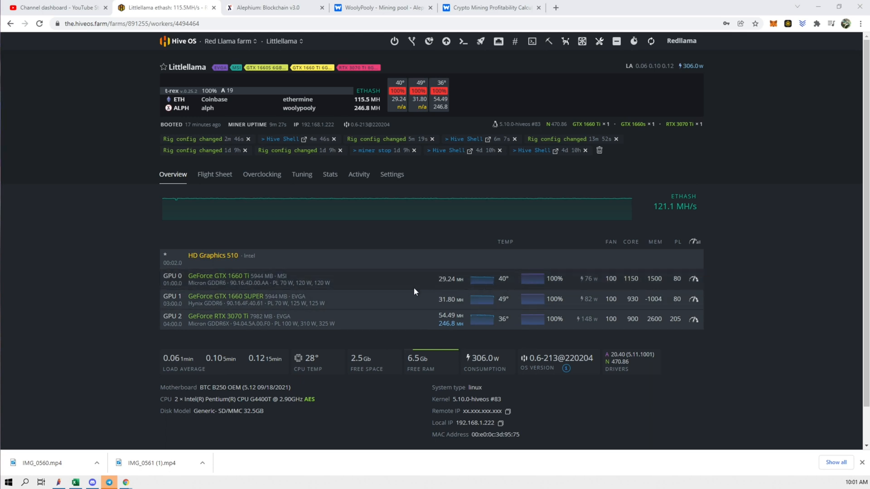
{"action": "mouse_move", "coordinate": [769, 50]}
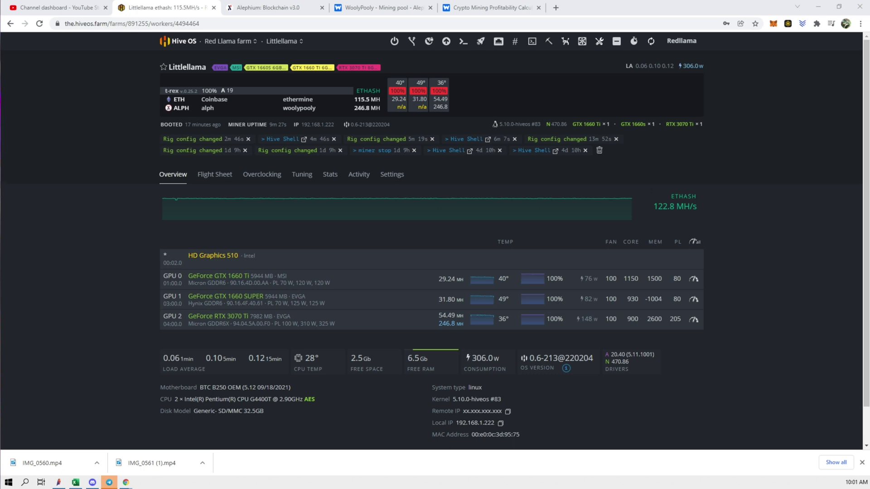
{"action": "mouse_move", "coordinate": [838, 356]}
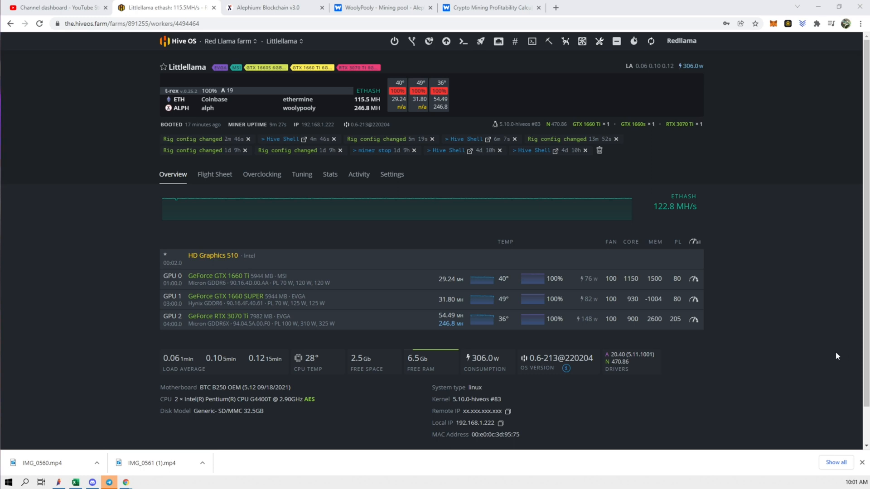
{"action": "mouse_move", "coordinate": [784, 354]}
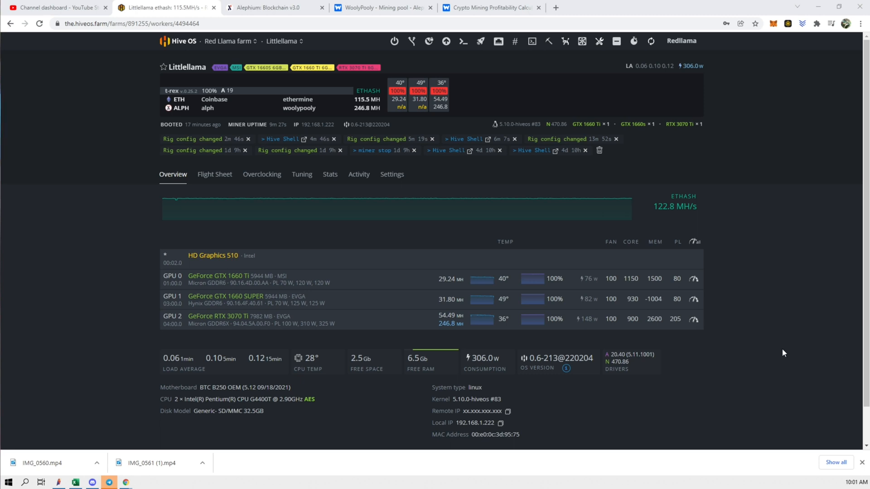